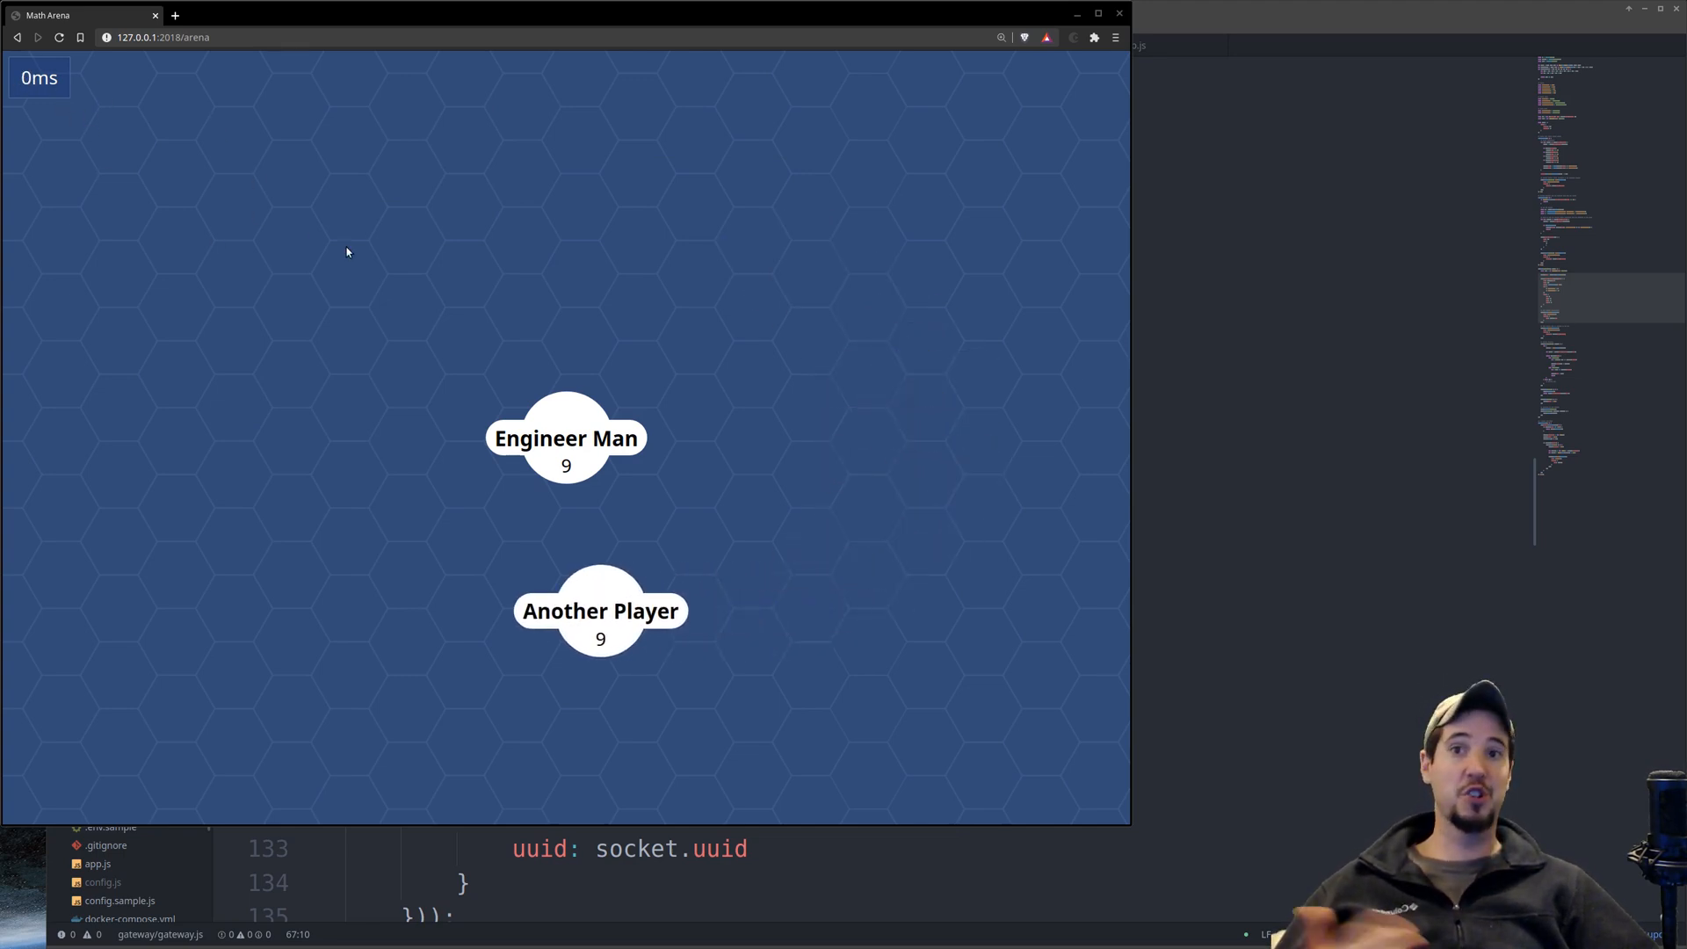
pyautogui.moveTo(796, 520)
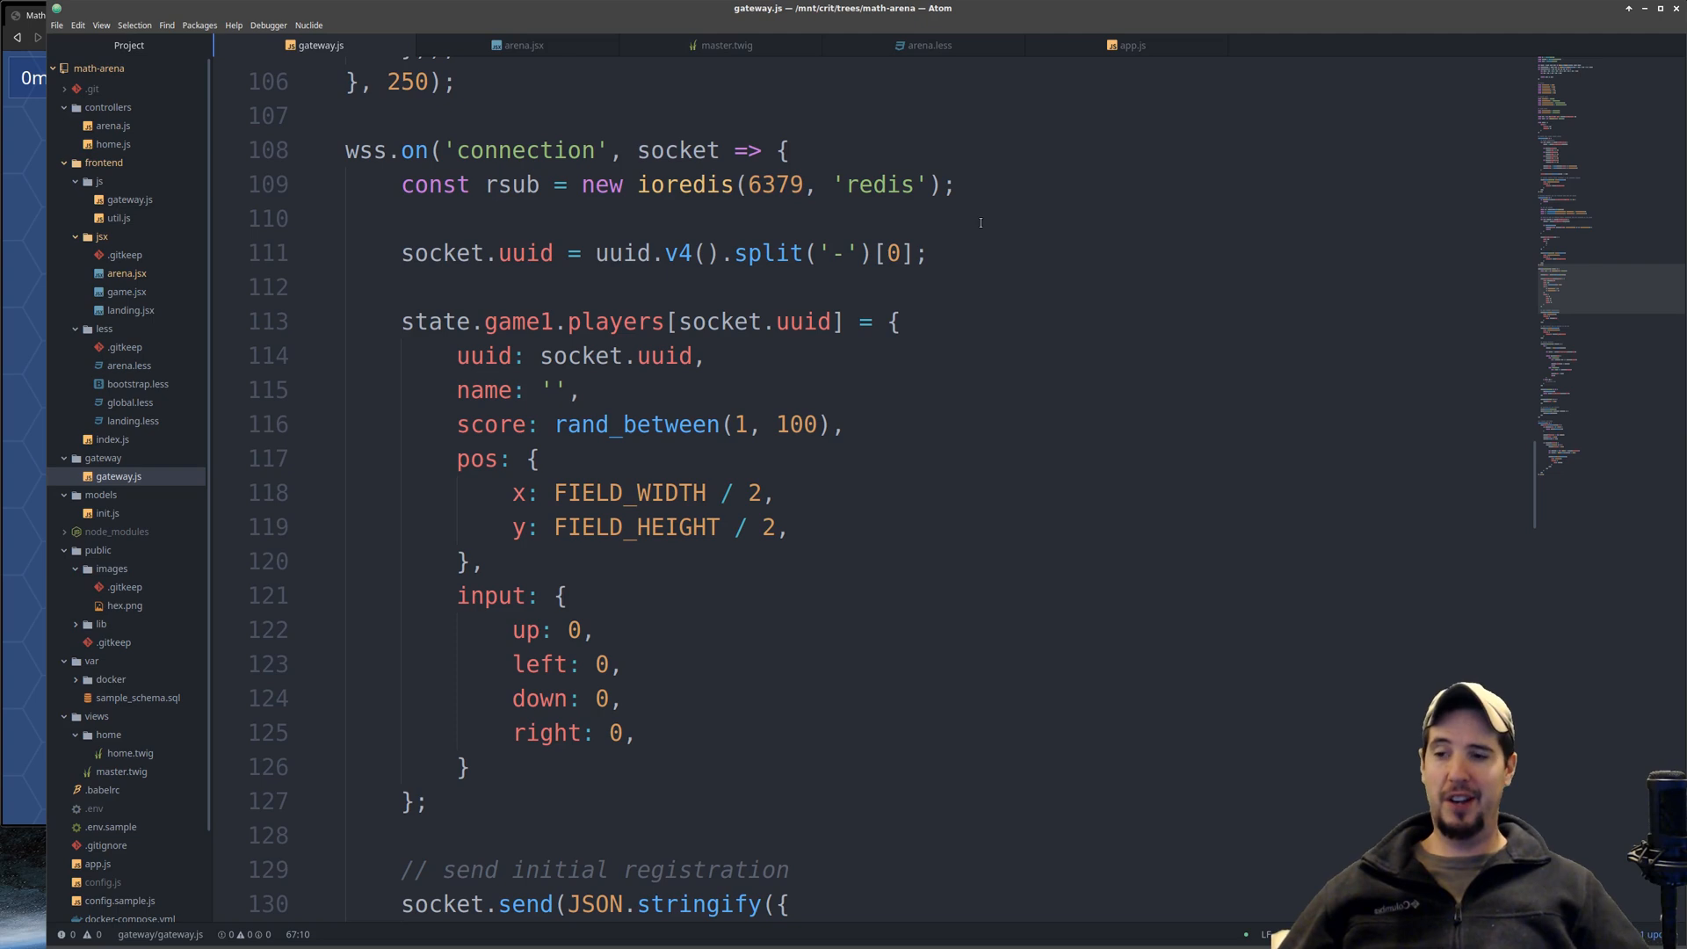
# Highlight the rand_between(1, 100) starting-score expression in gateway.js's connection handler
pyautogui.doubleClick(692, 423)
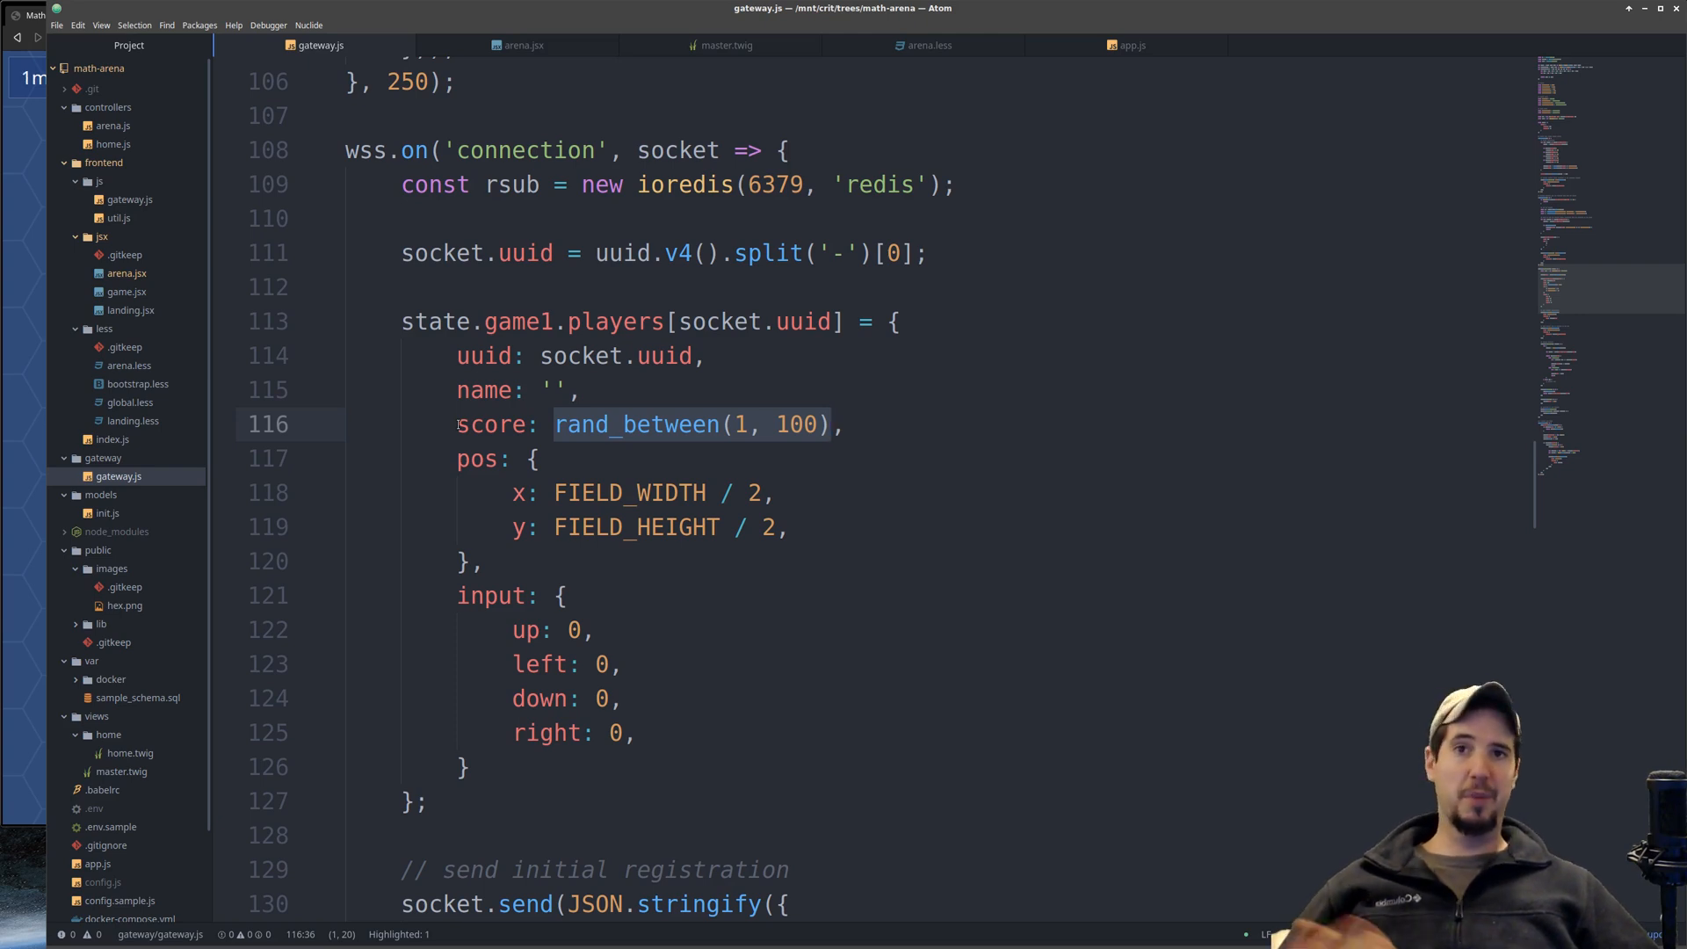
pyautogui.click(522, 46)
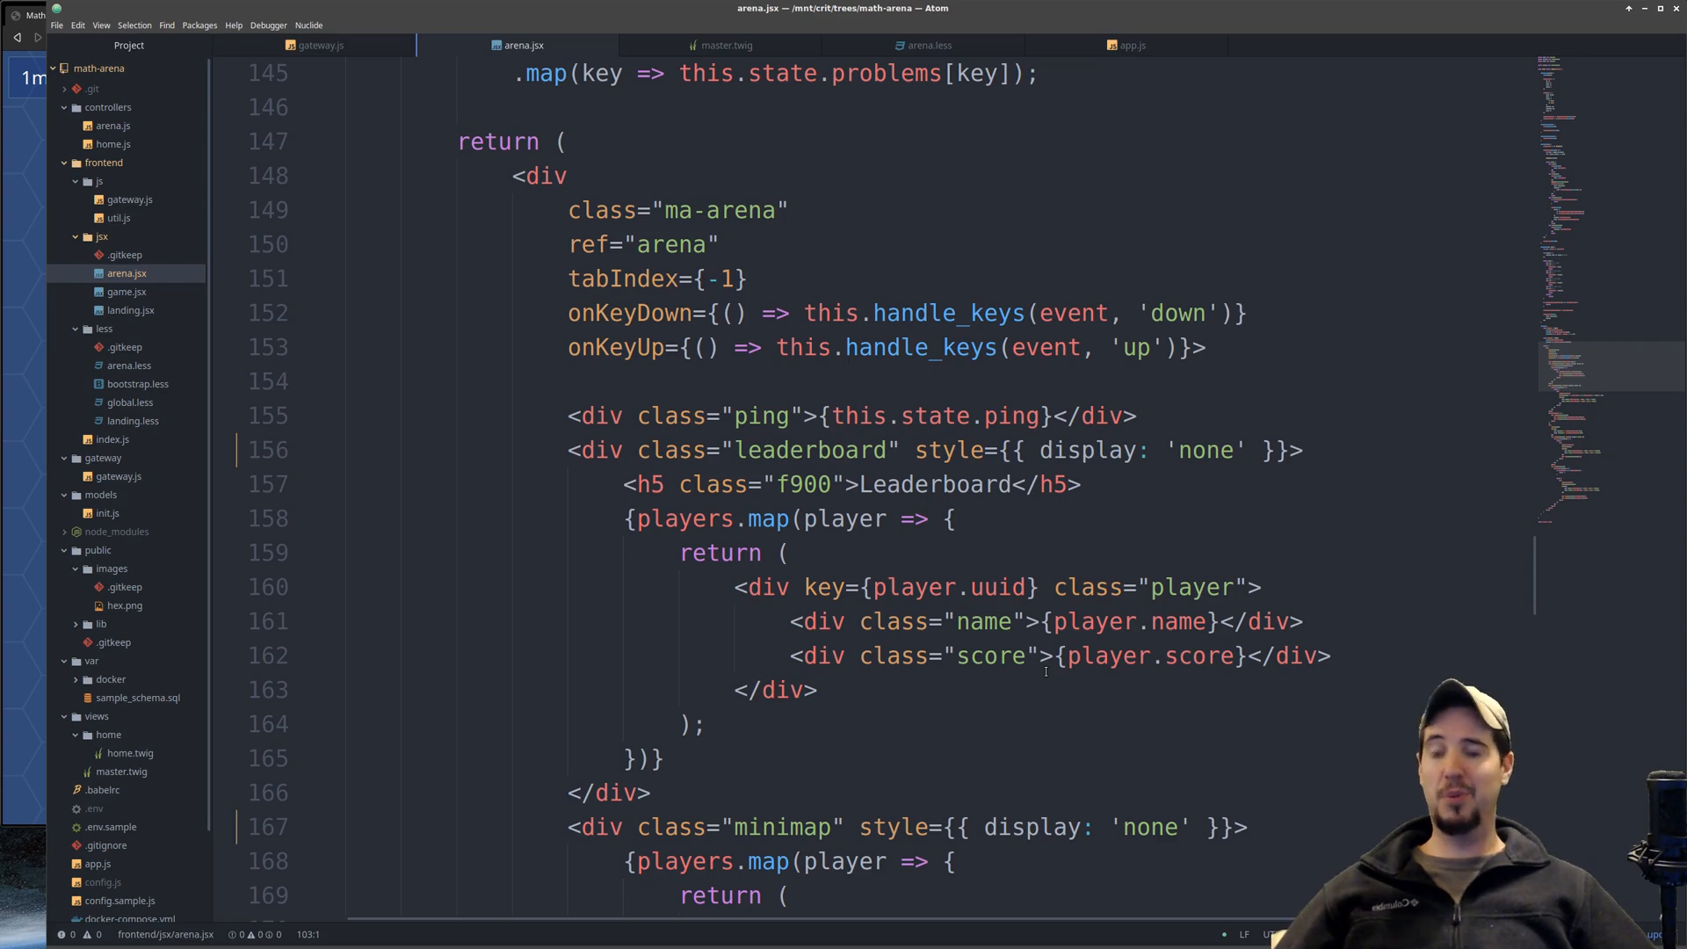
pyautogui.moveTo(999, 525)
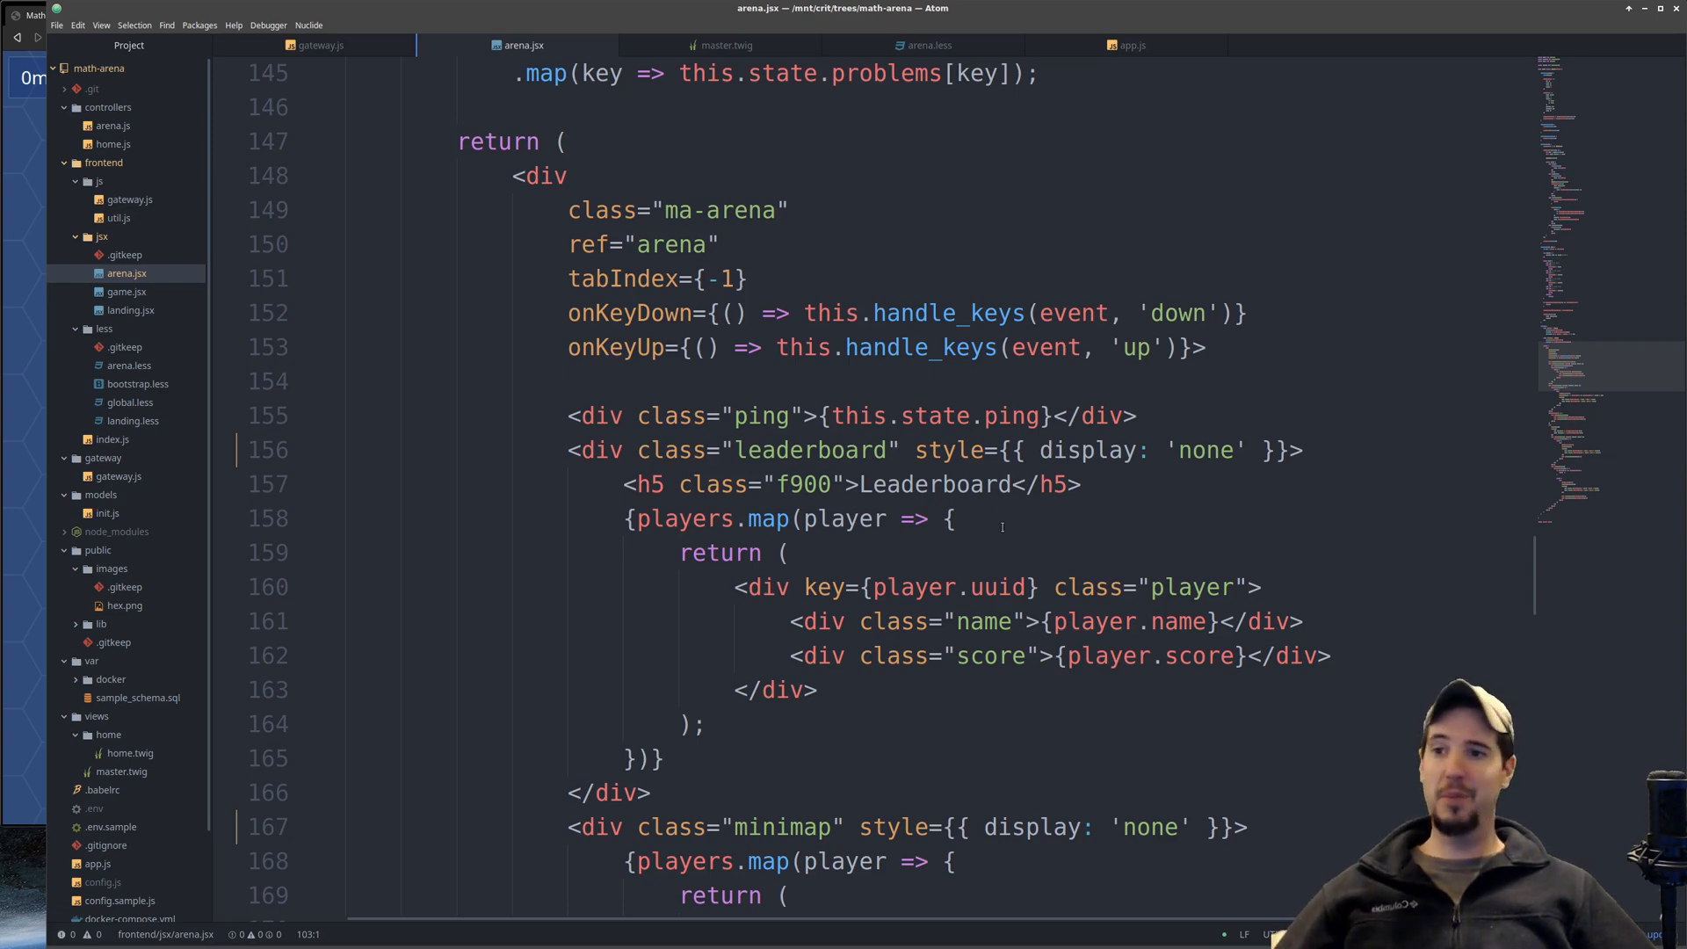
# Scroll arena.jsx to the leaderboard and minimap divs in the render method
pyautogui.scroll(3)
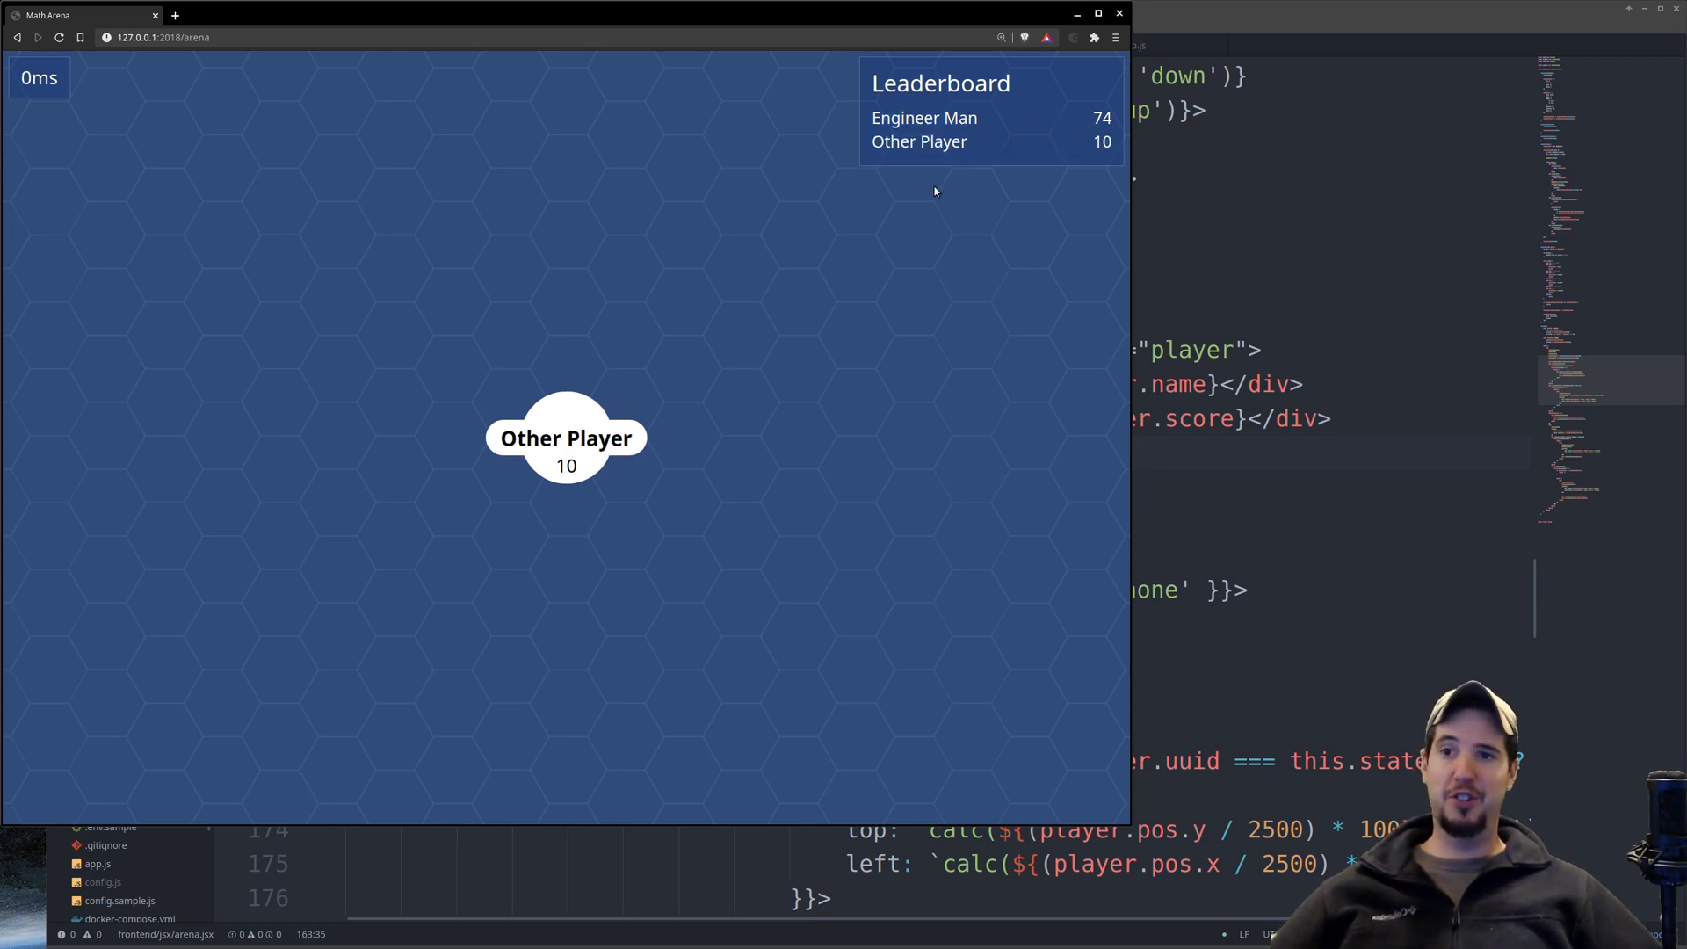
pyautogui.moveTo(1084, 142)
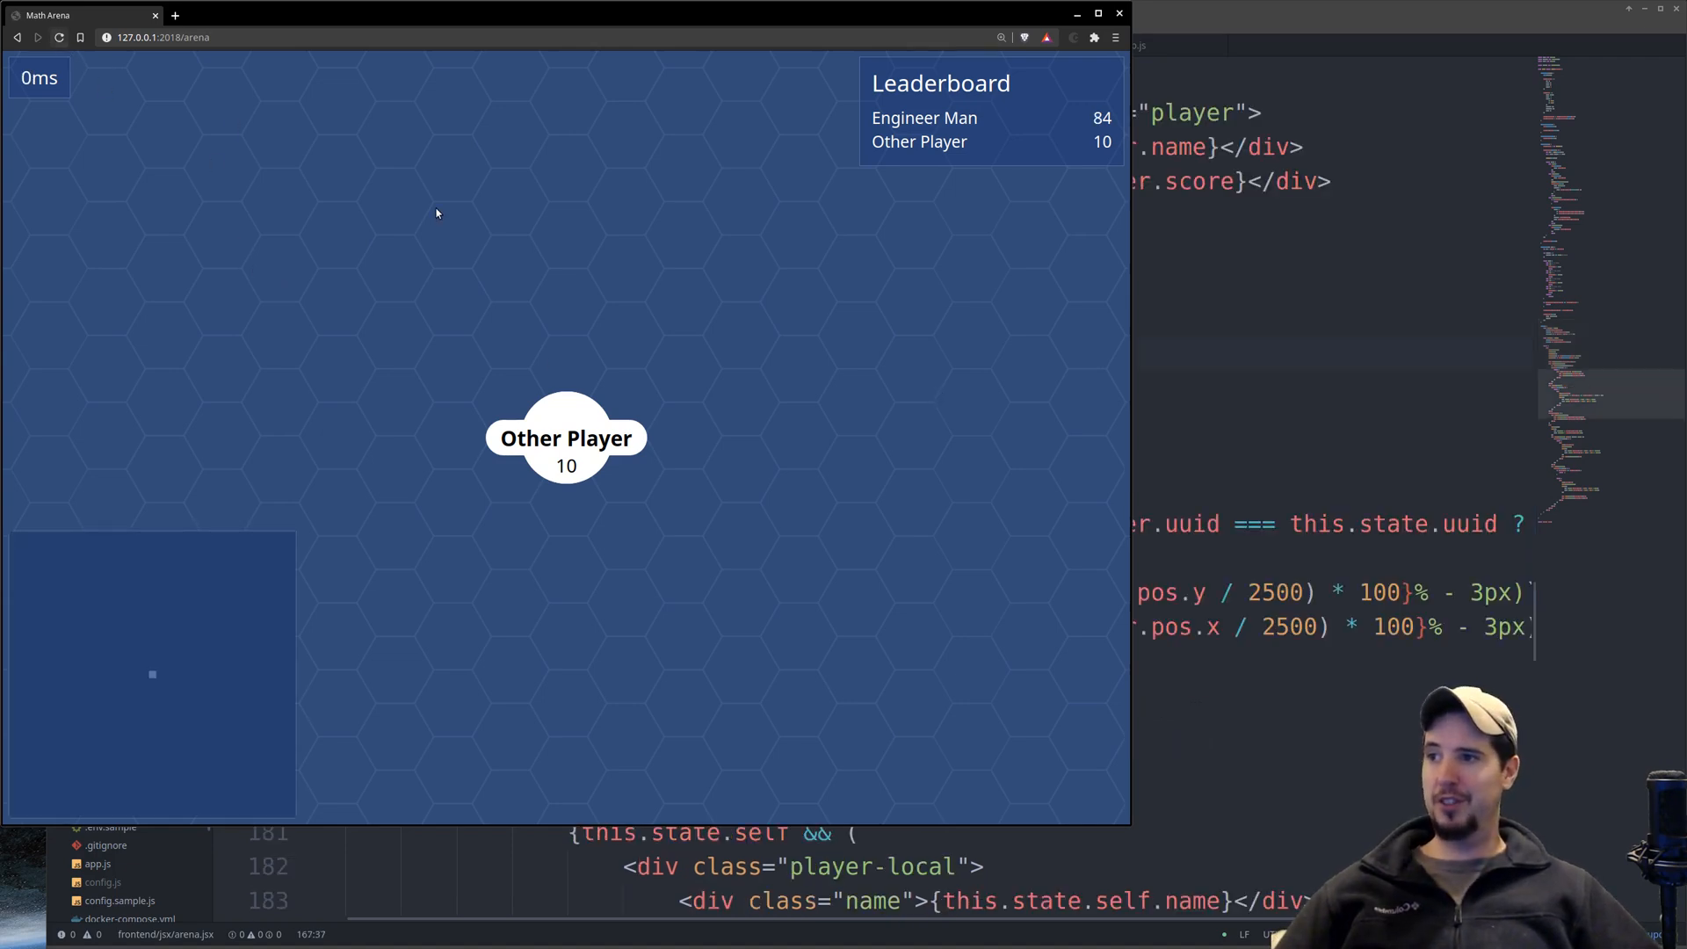
pyautogui.moveTo(700, 592)
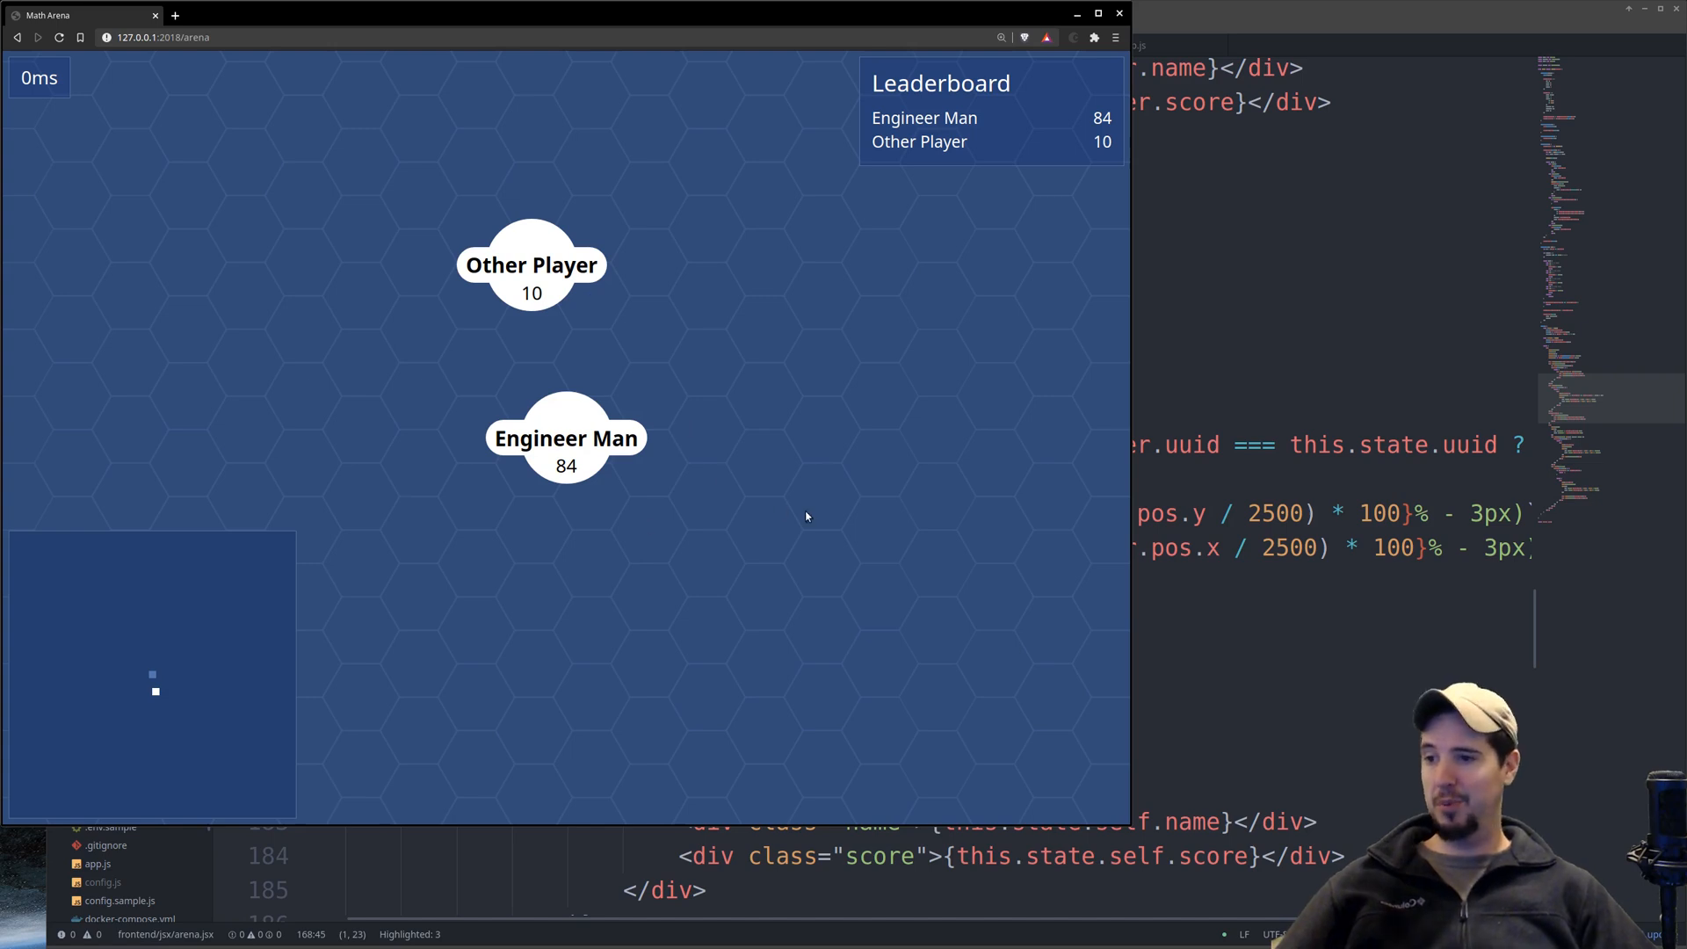
pyautogui.moveTo(582, 558)
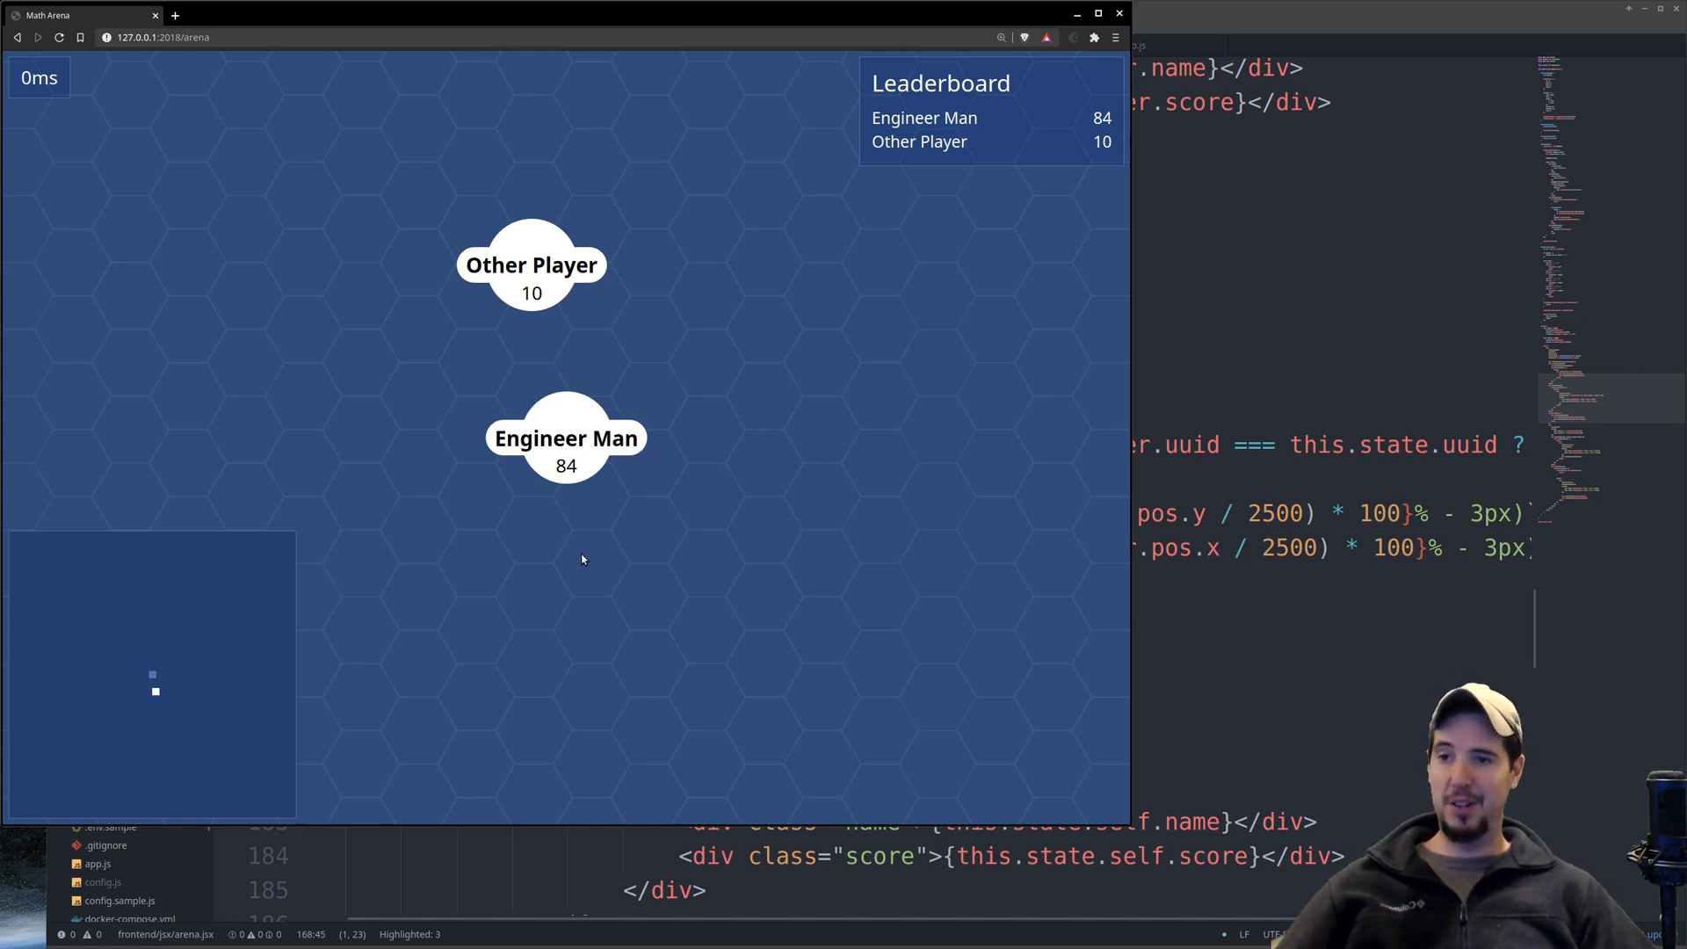
pyautogui.moveTo(654, 518)
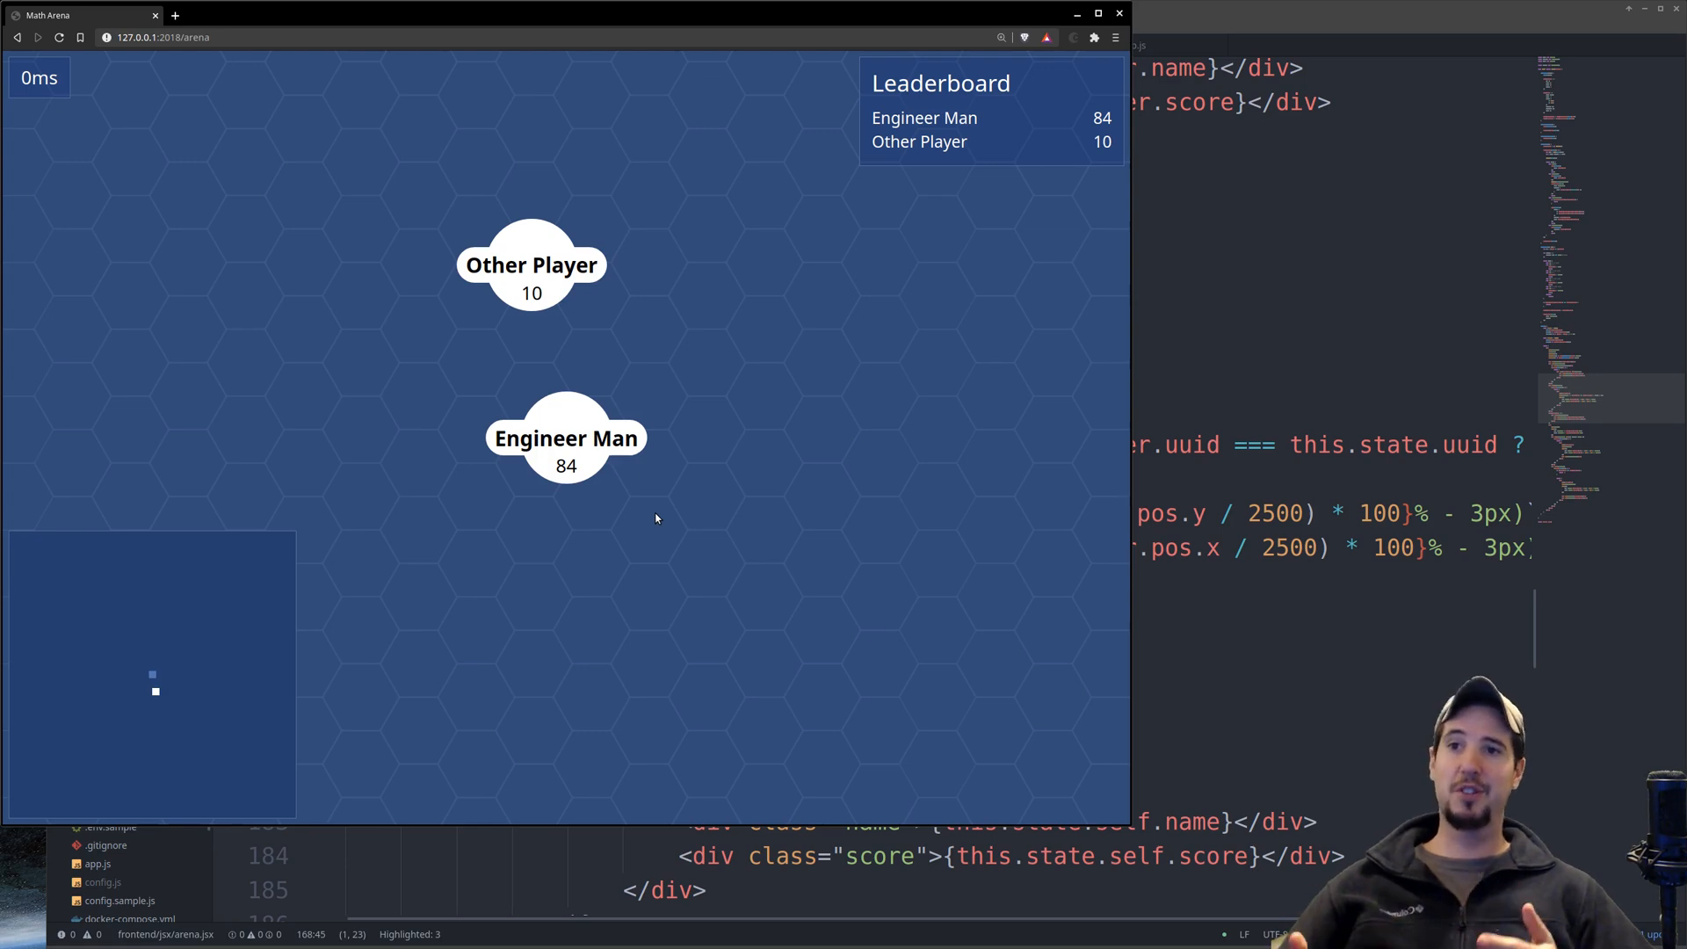
pyautogui.moveTo(854, 631)
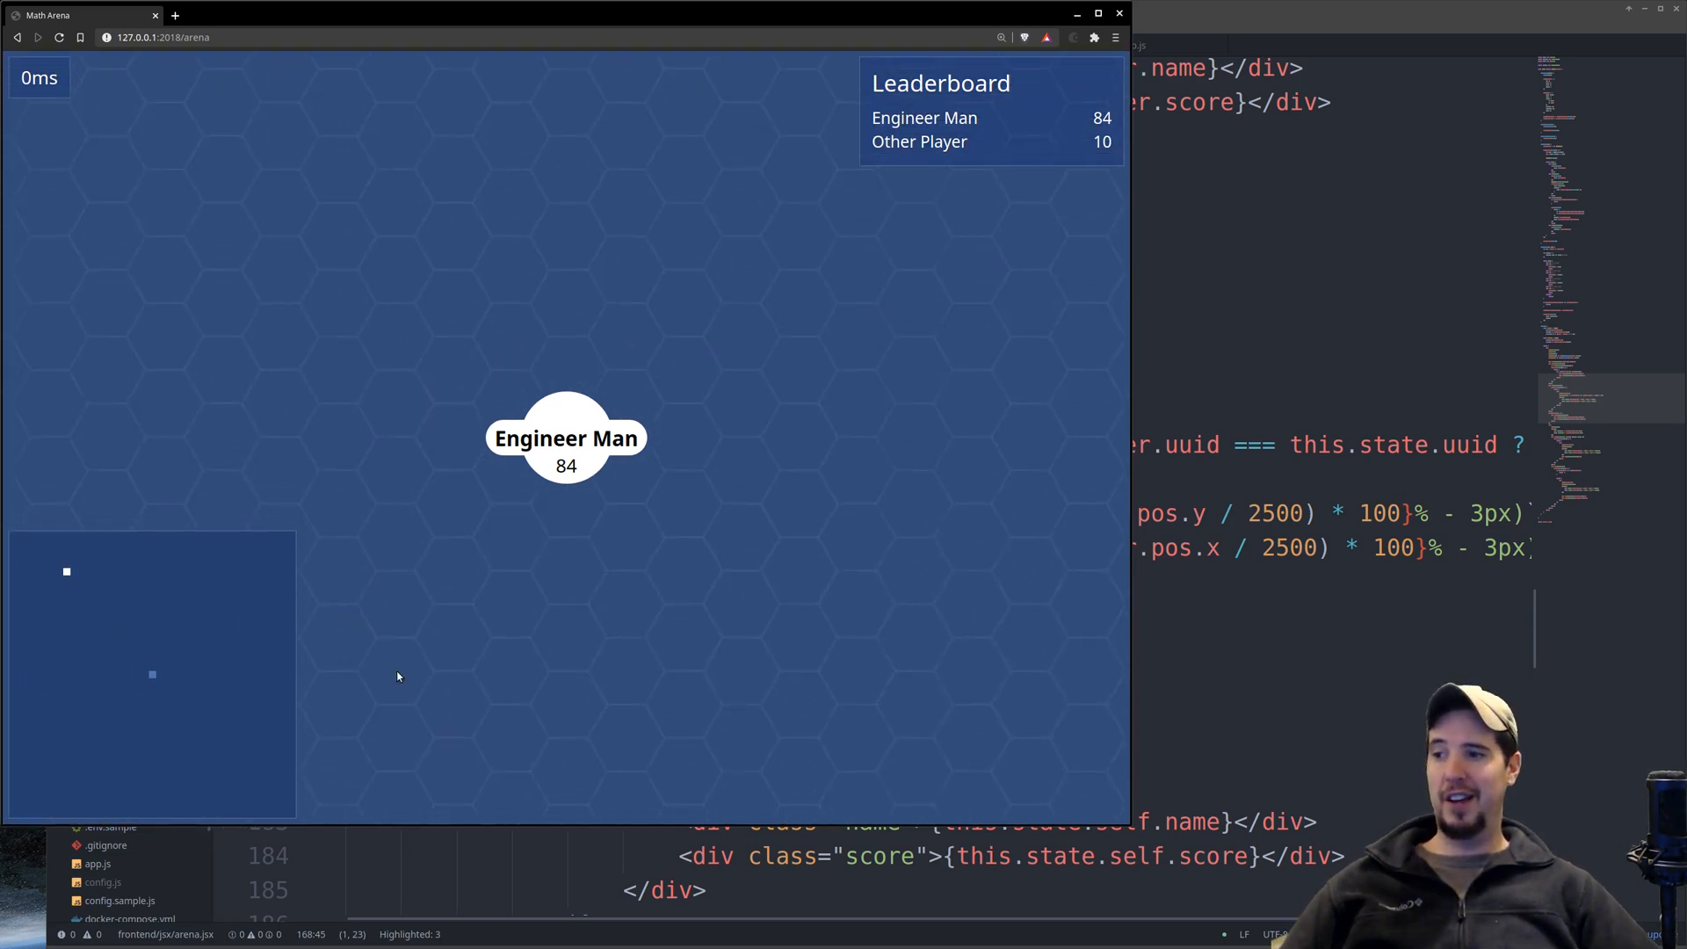
pyautogui.moveTo(638, 592)
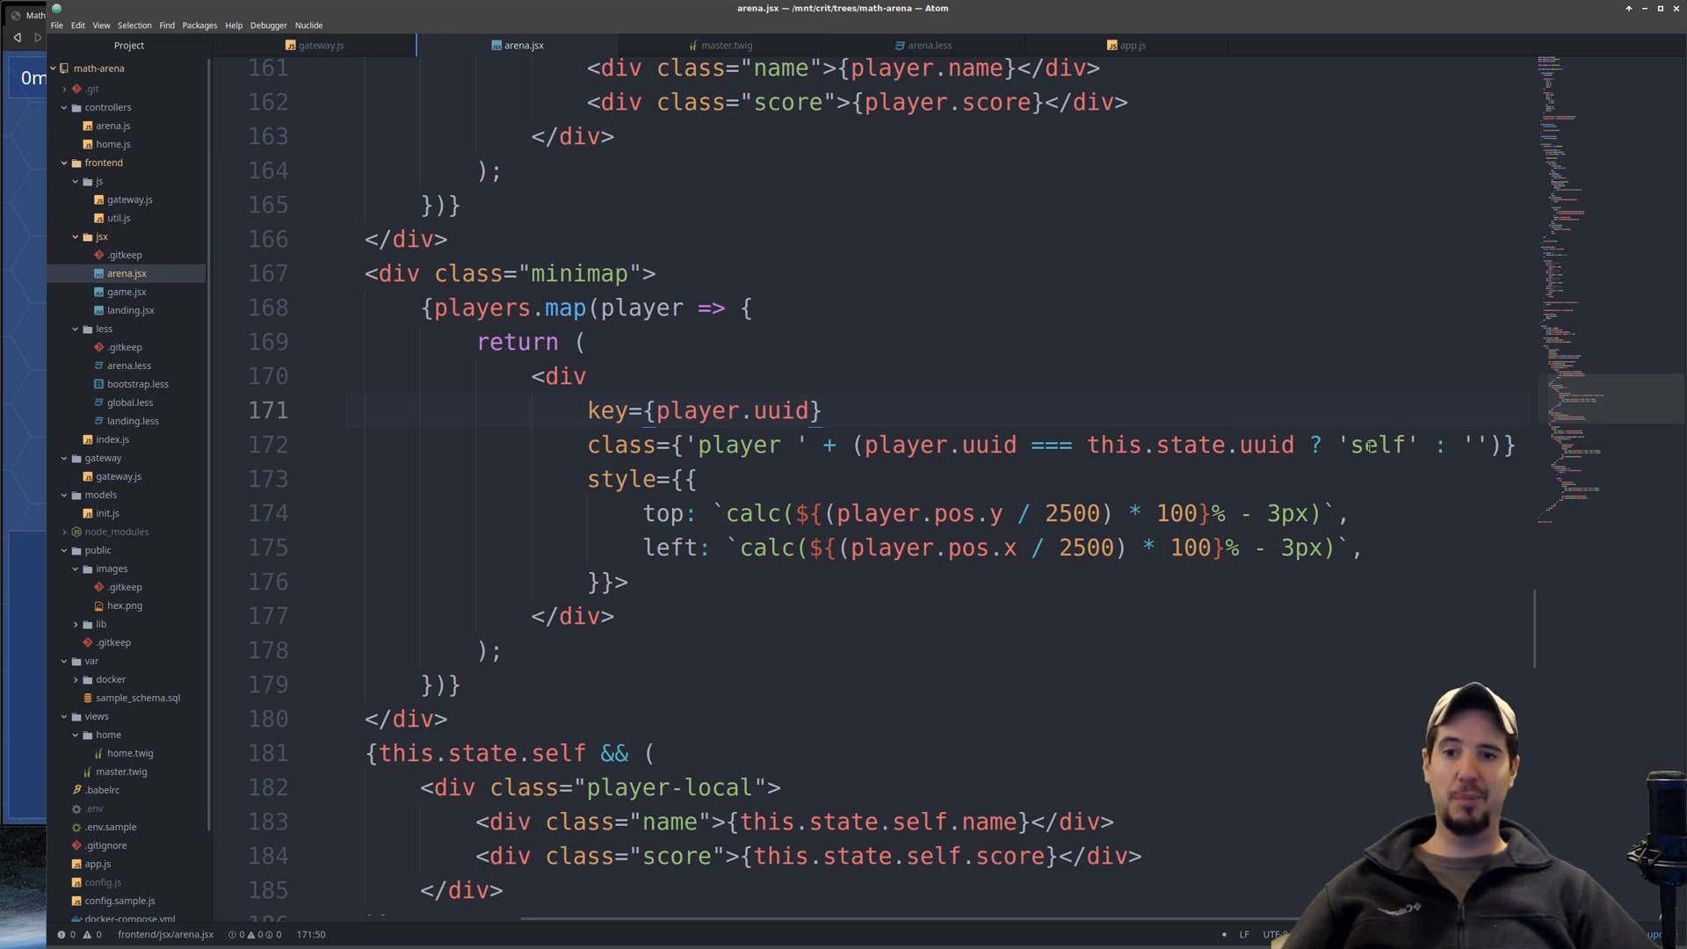
# Highlight the minimap player markup that styles the local player's dot differently
pyautogui.doubleClick(1374, 444)
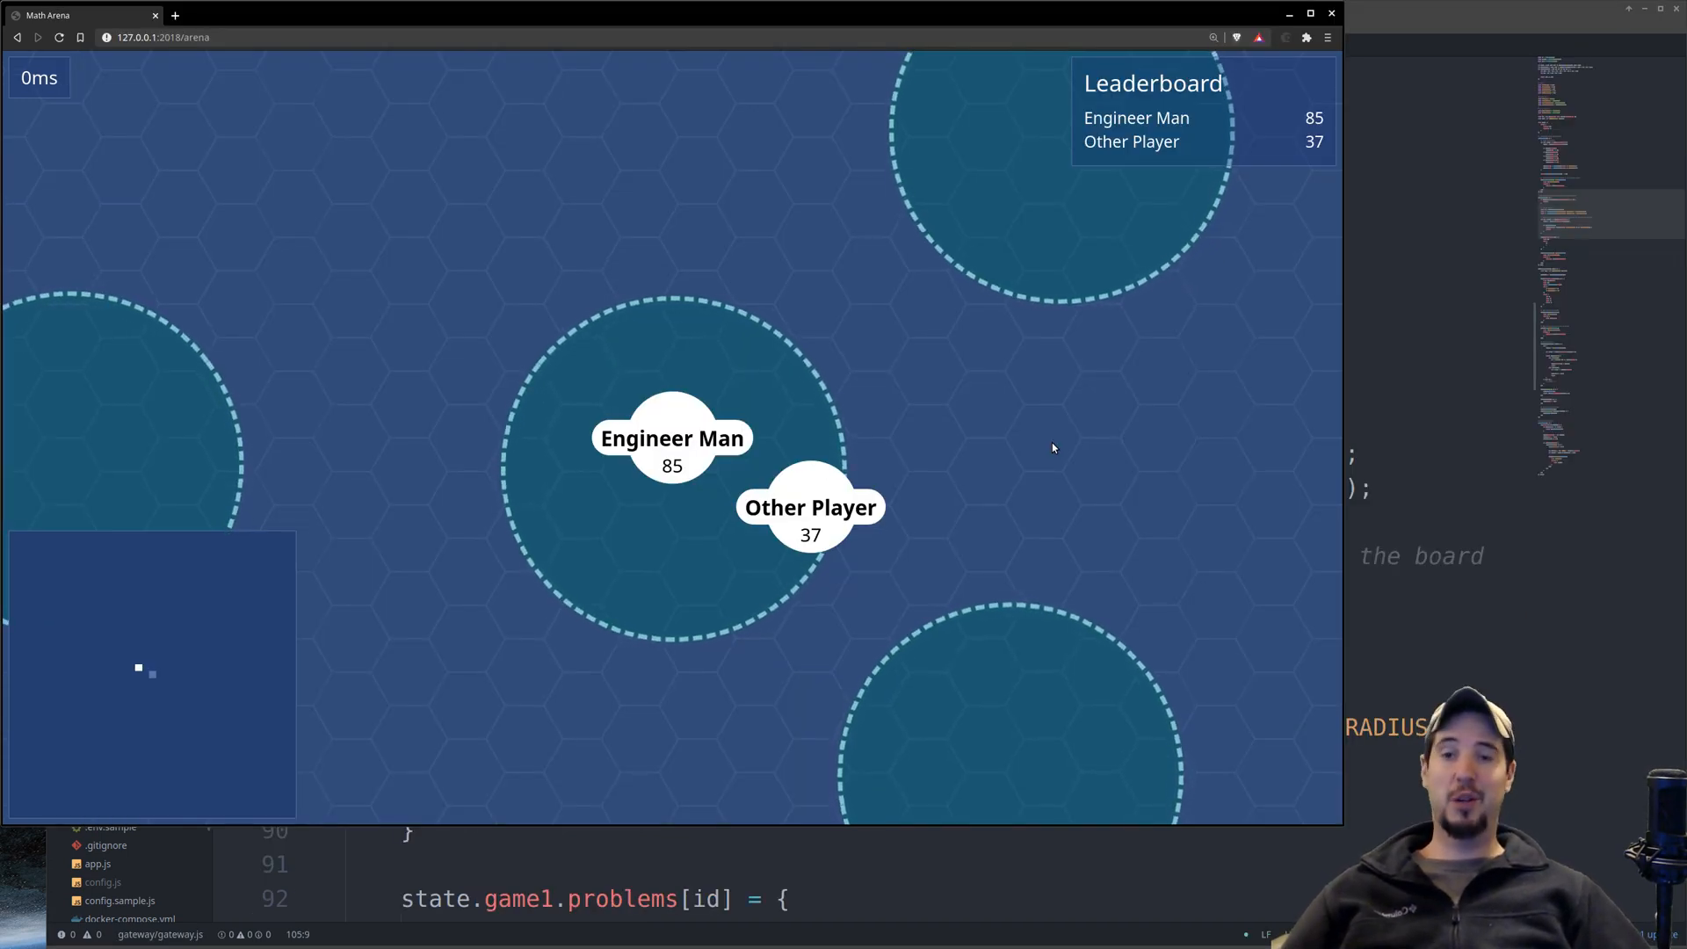
pyautogui.moveTo(770, 361)
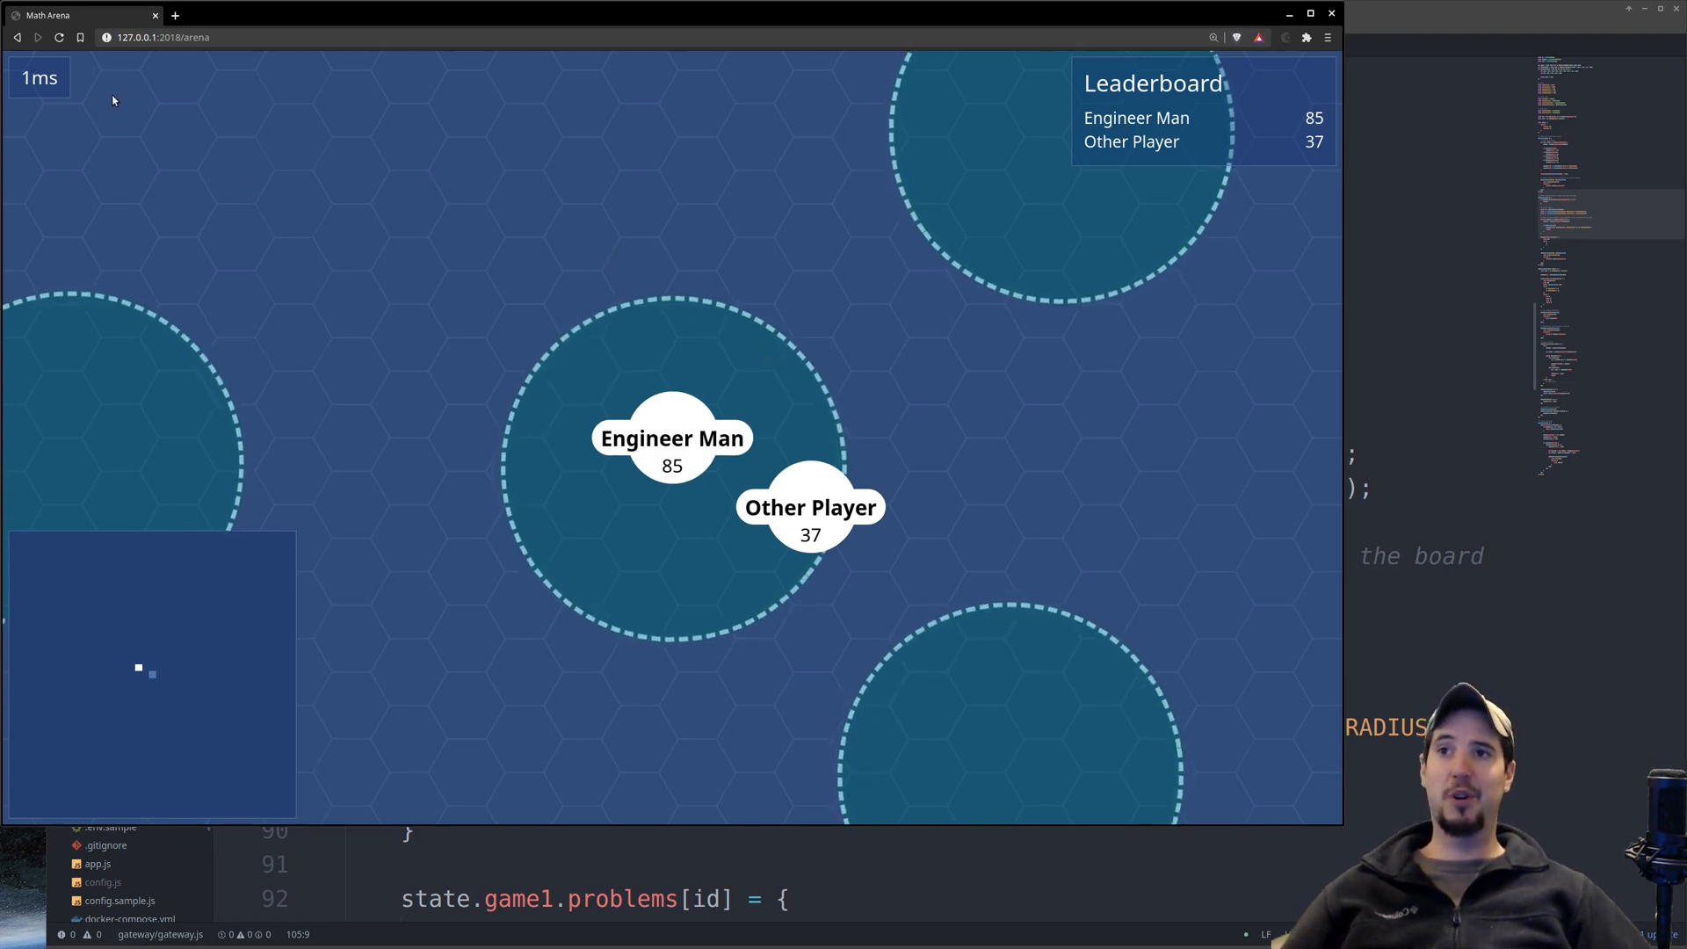
# Reload the arena so dashed problem circles appear around the two players
pyautogui.click(58, 37)
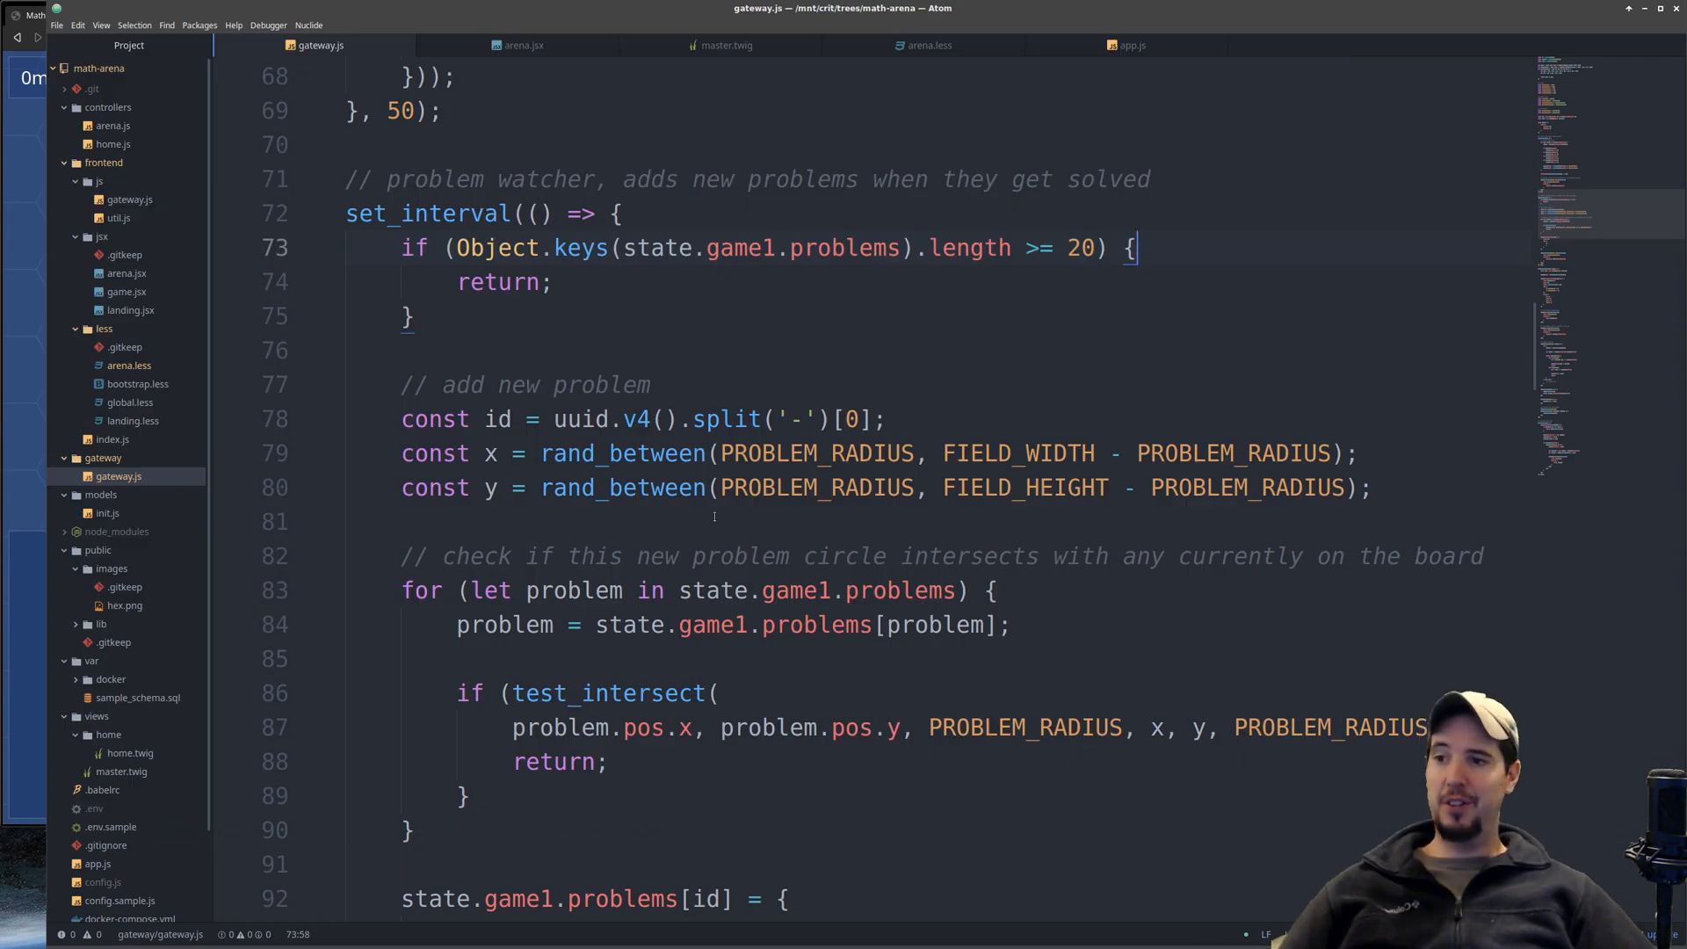
# Highlight the 500 ms spawn interval in the set_interval problem watcher
pyautogui.scroll(-3)
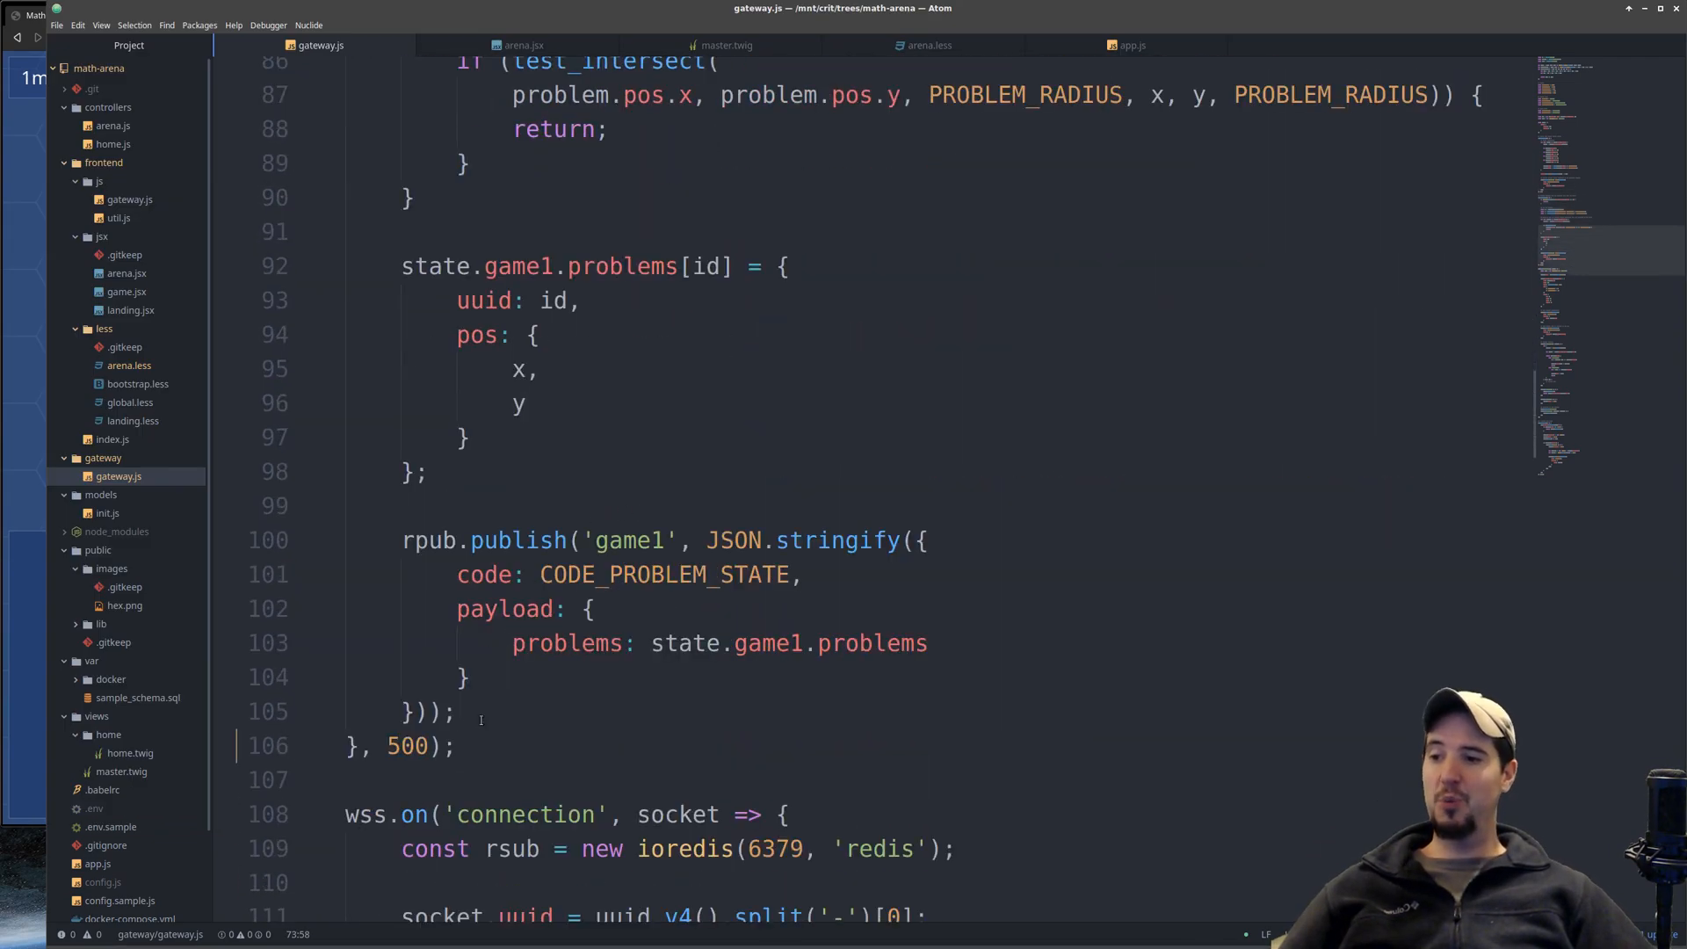
pyautogui.doubleClick(406, 745)
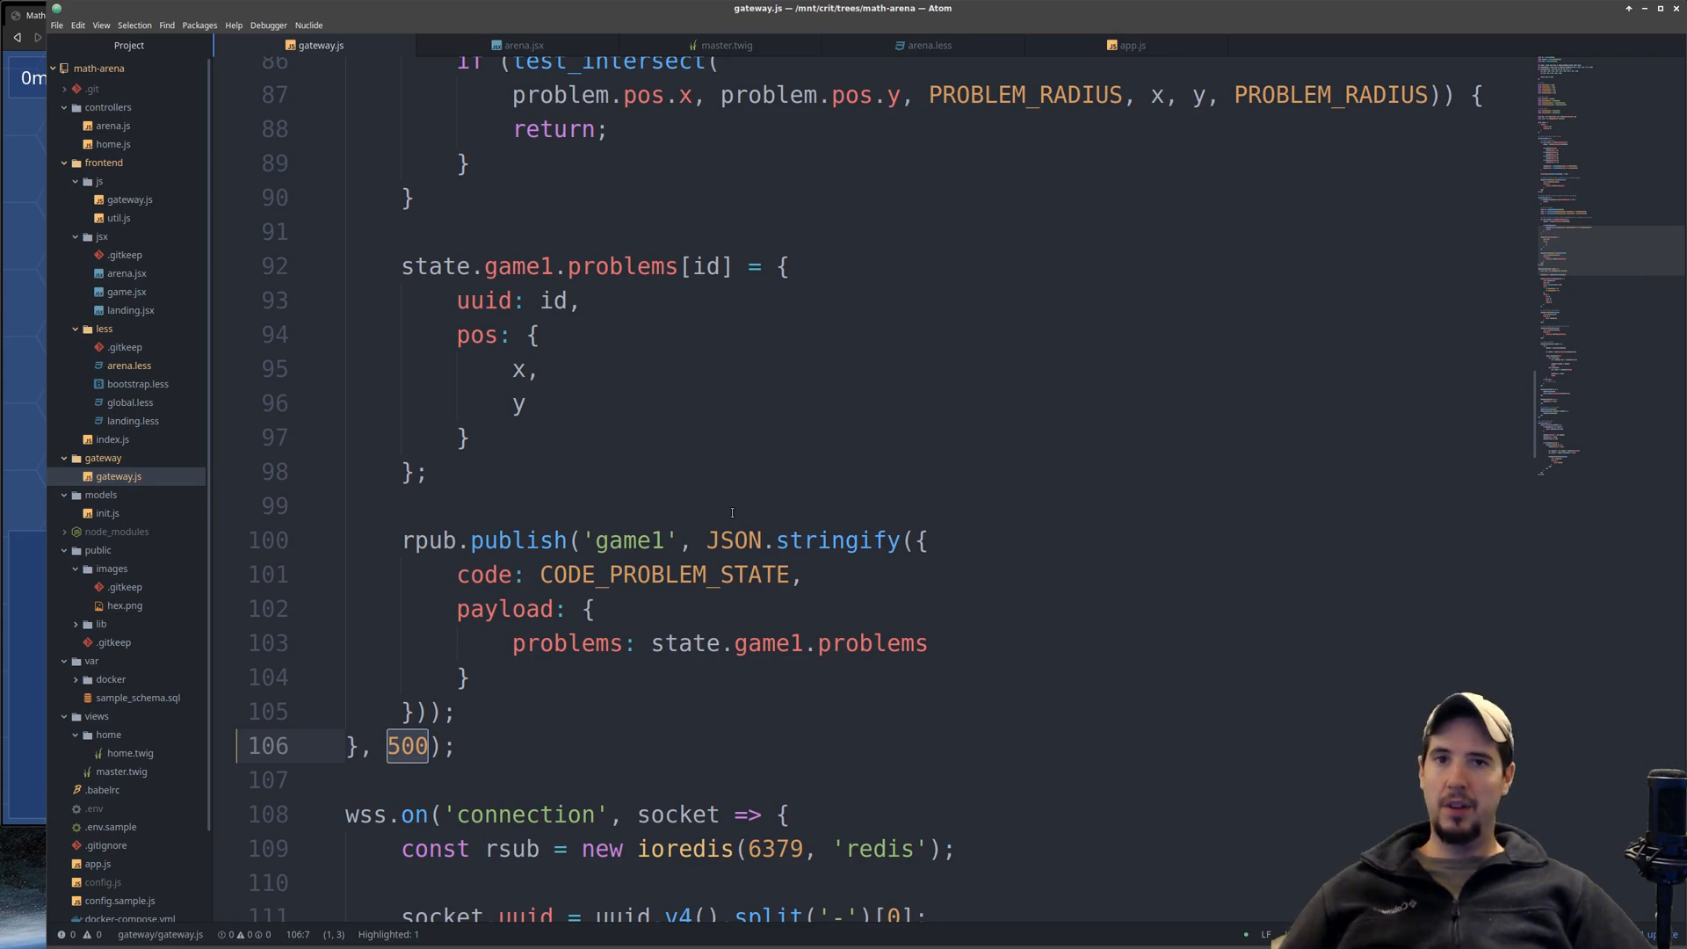
pyautogui.scroll(3)
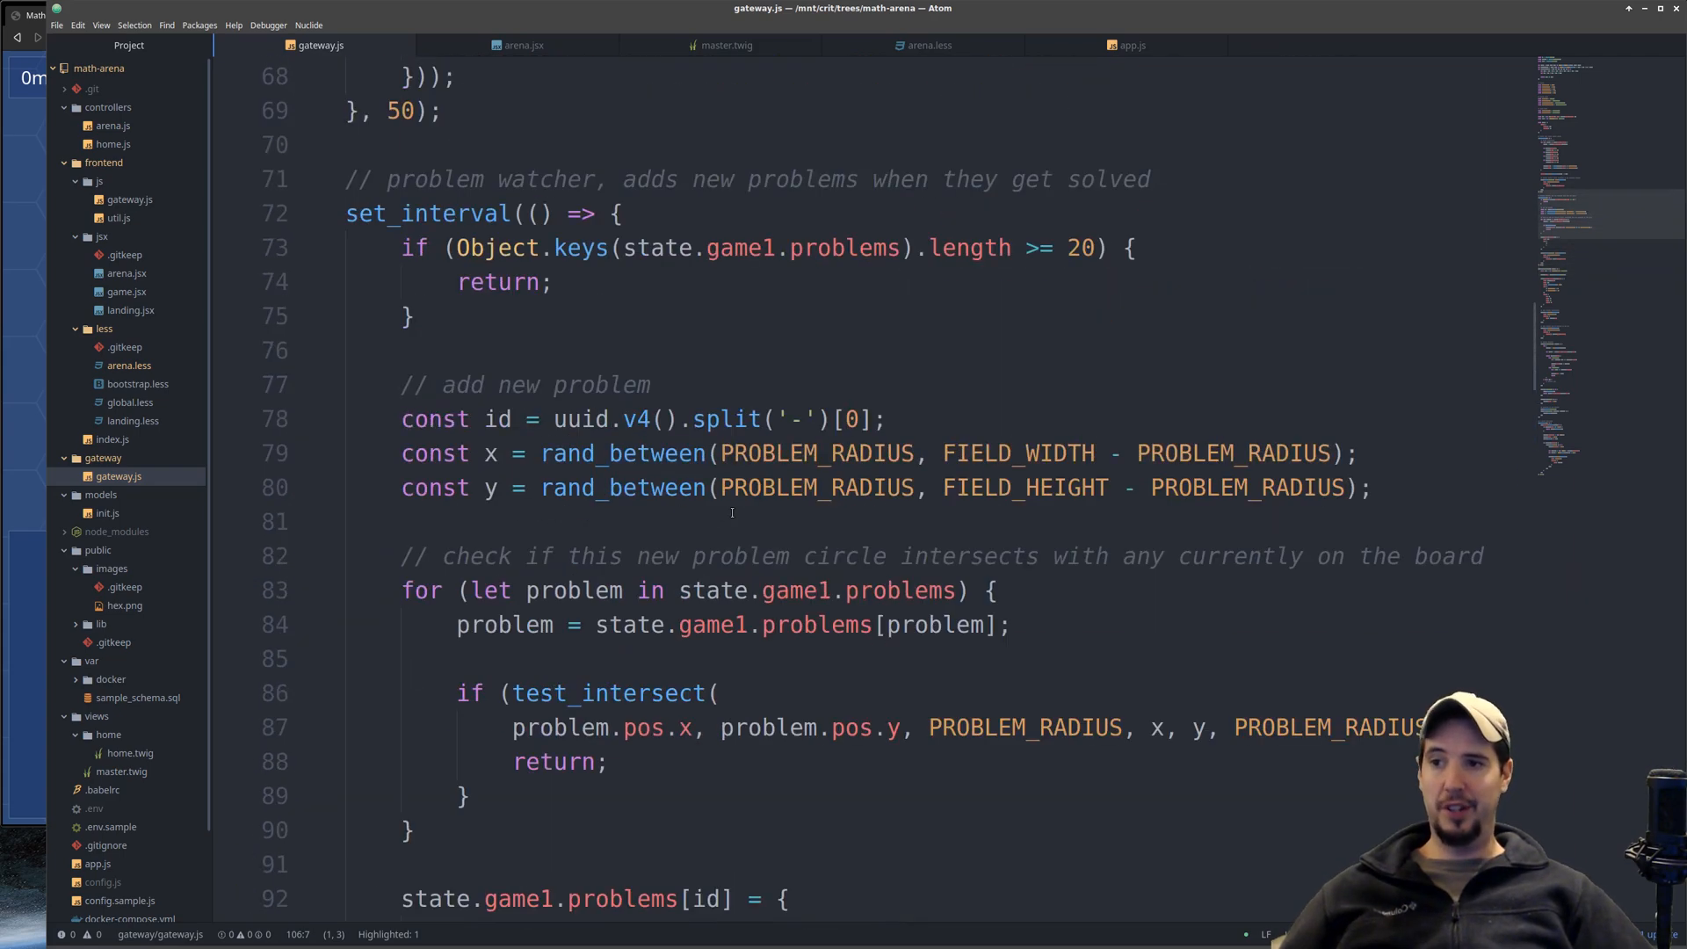
pyautogui.scroll(3)
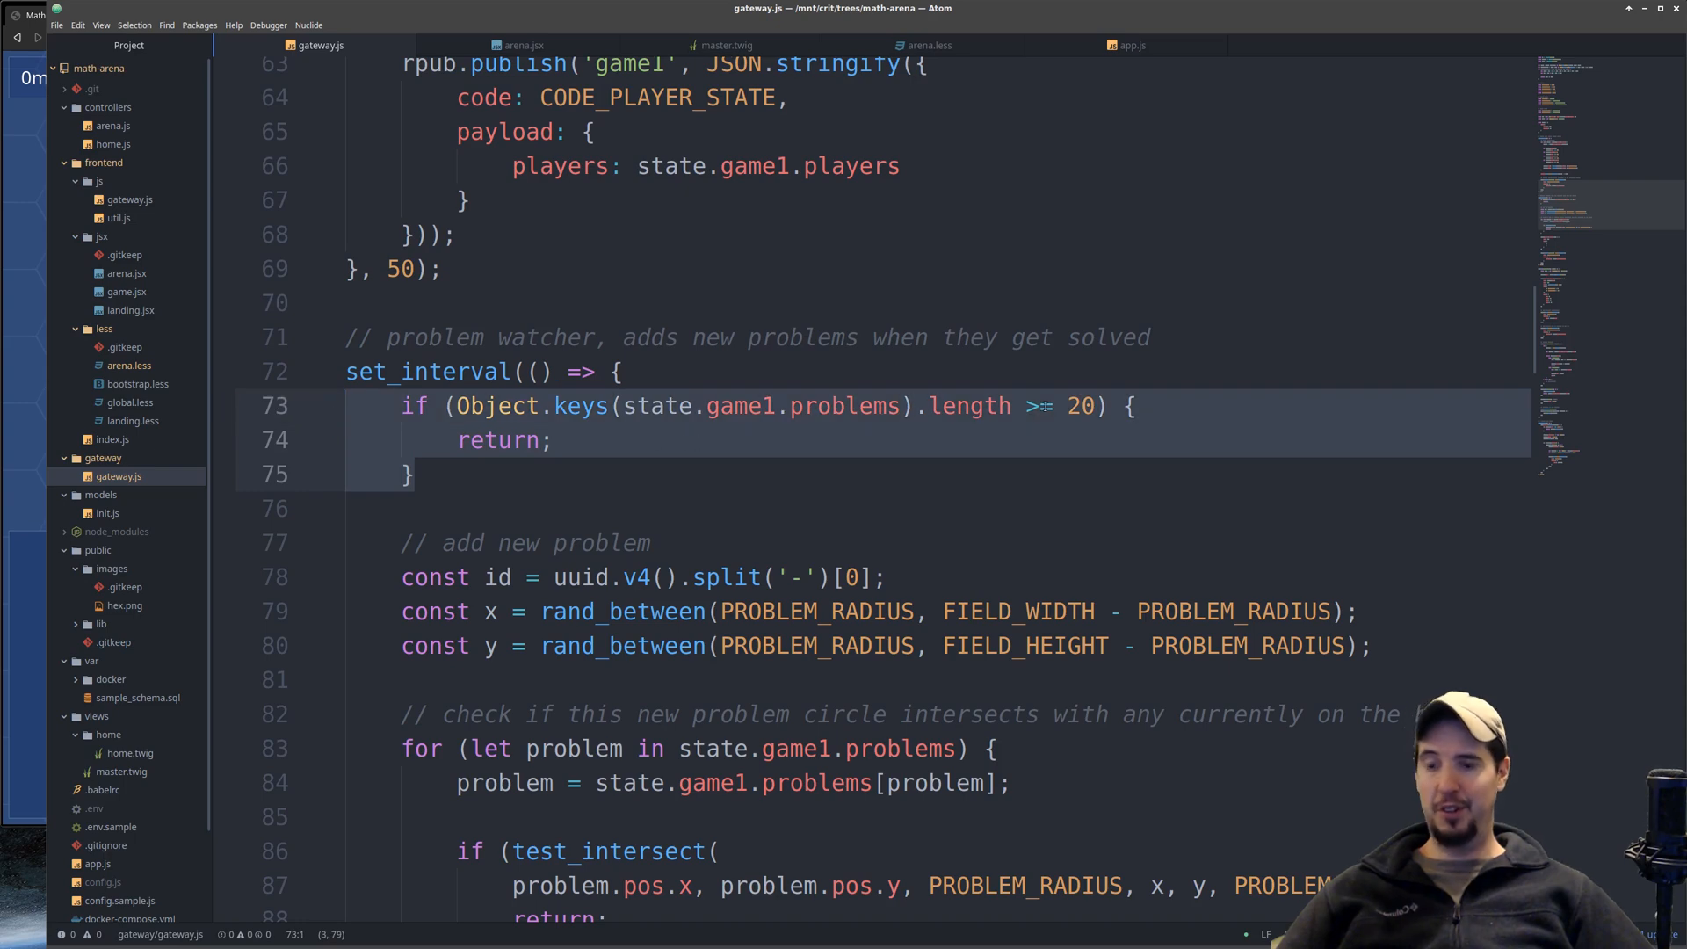
# Review the watcher's random positioning and 20-circle cap logic in gateway.js
pyautogui.scroll(-3)
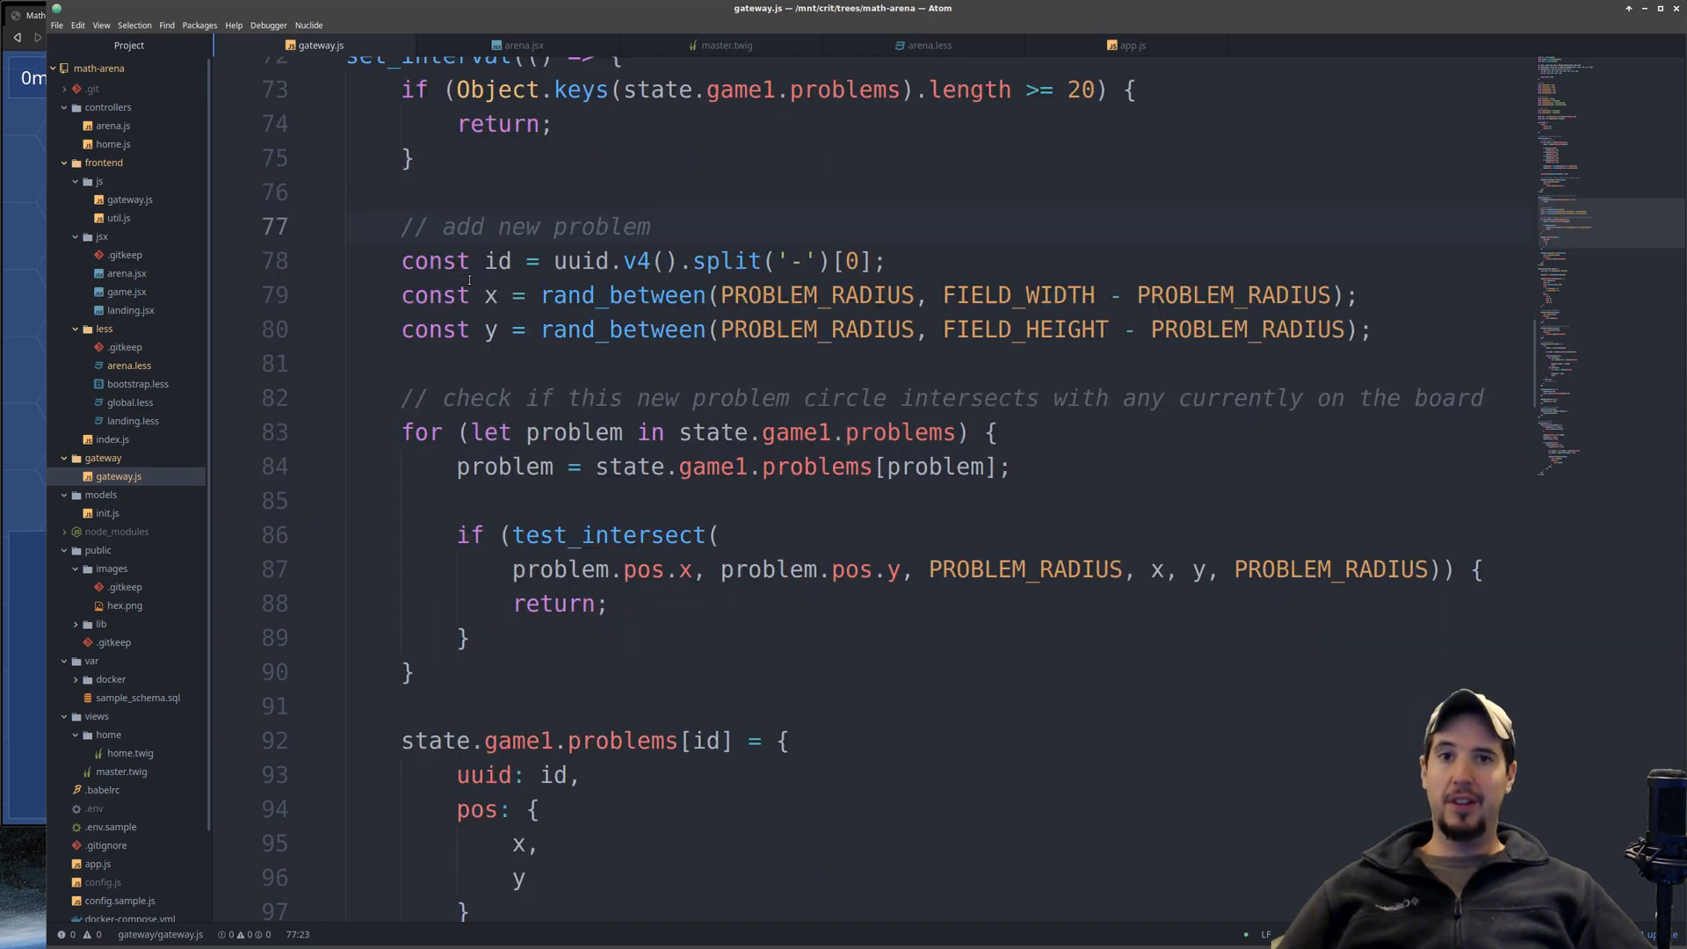
pyautogui.doubleClick(497, 260)
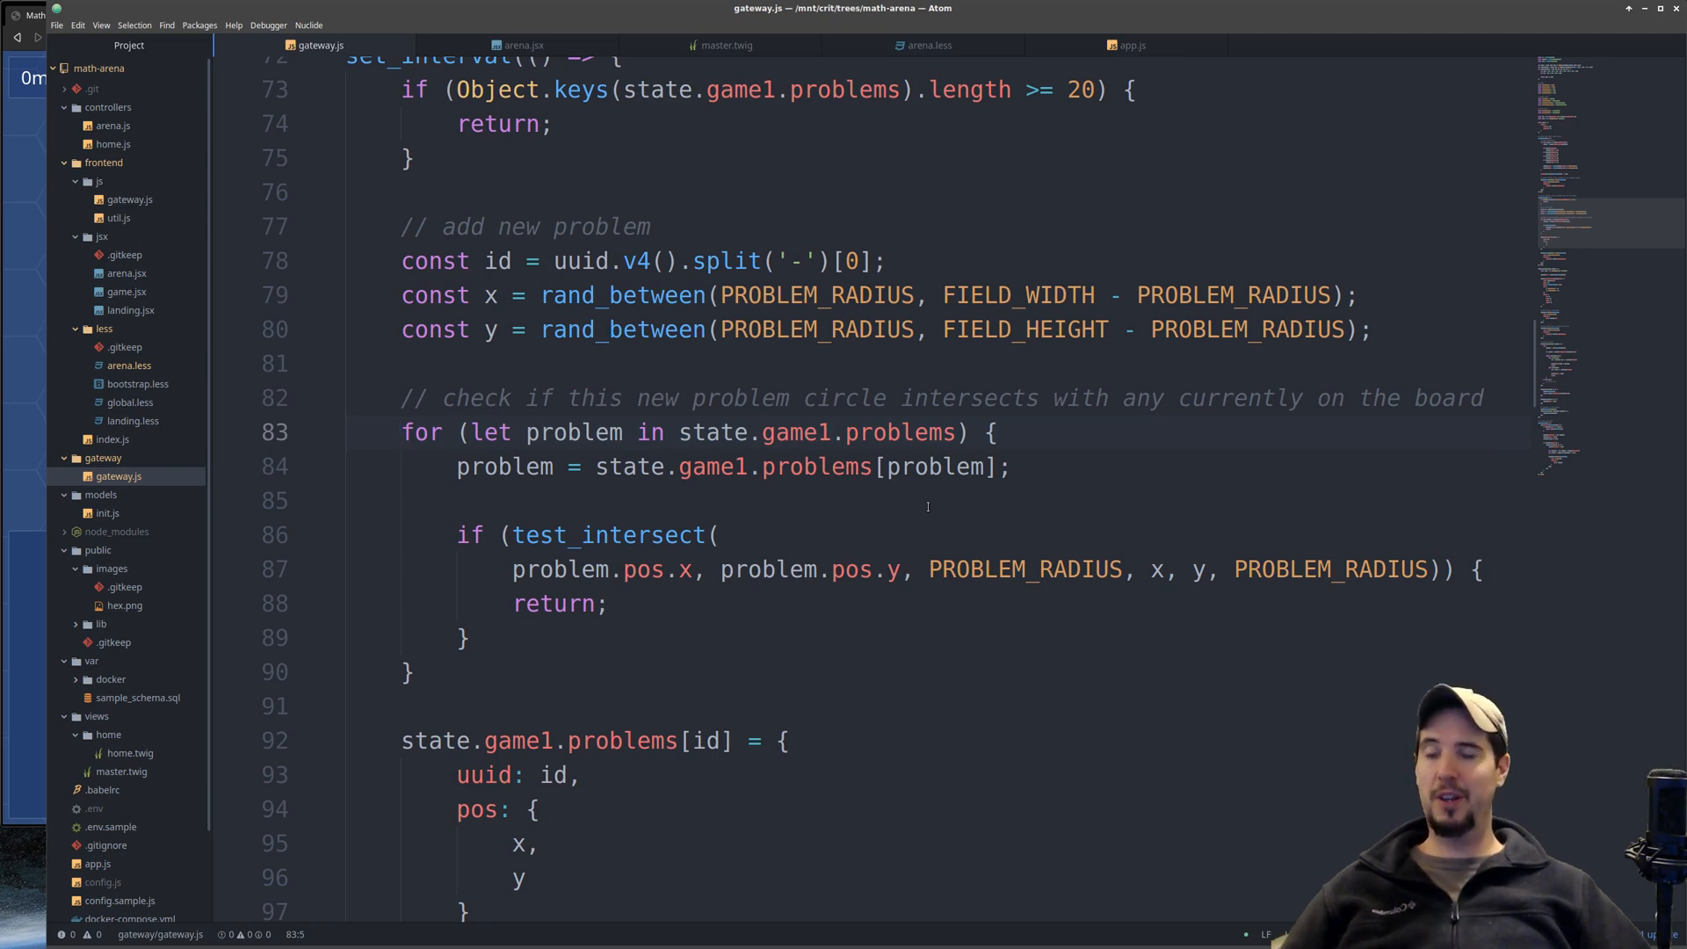
pyautogui.scroll(-3)
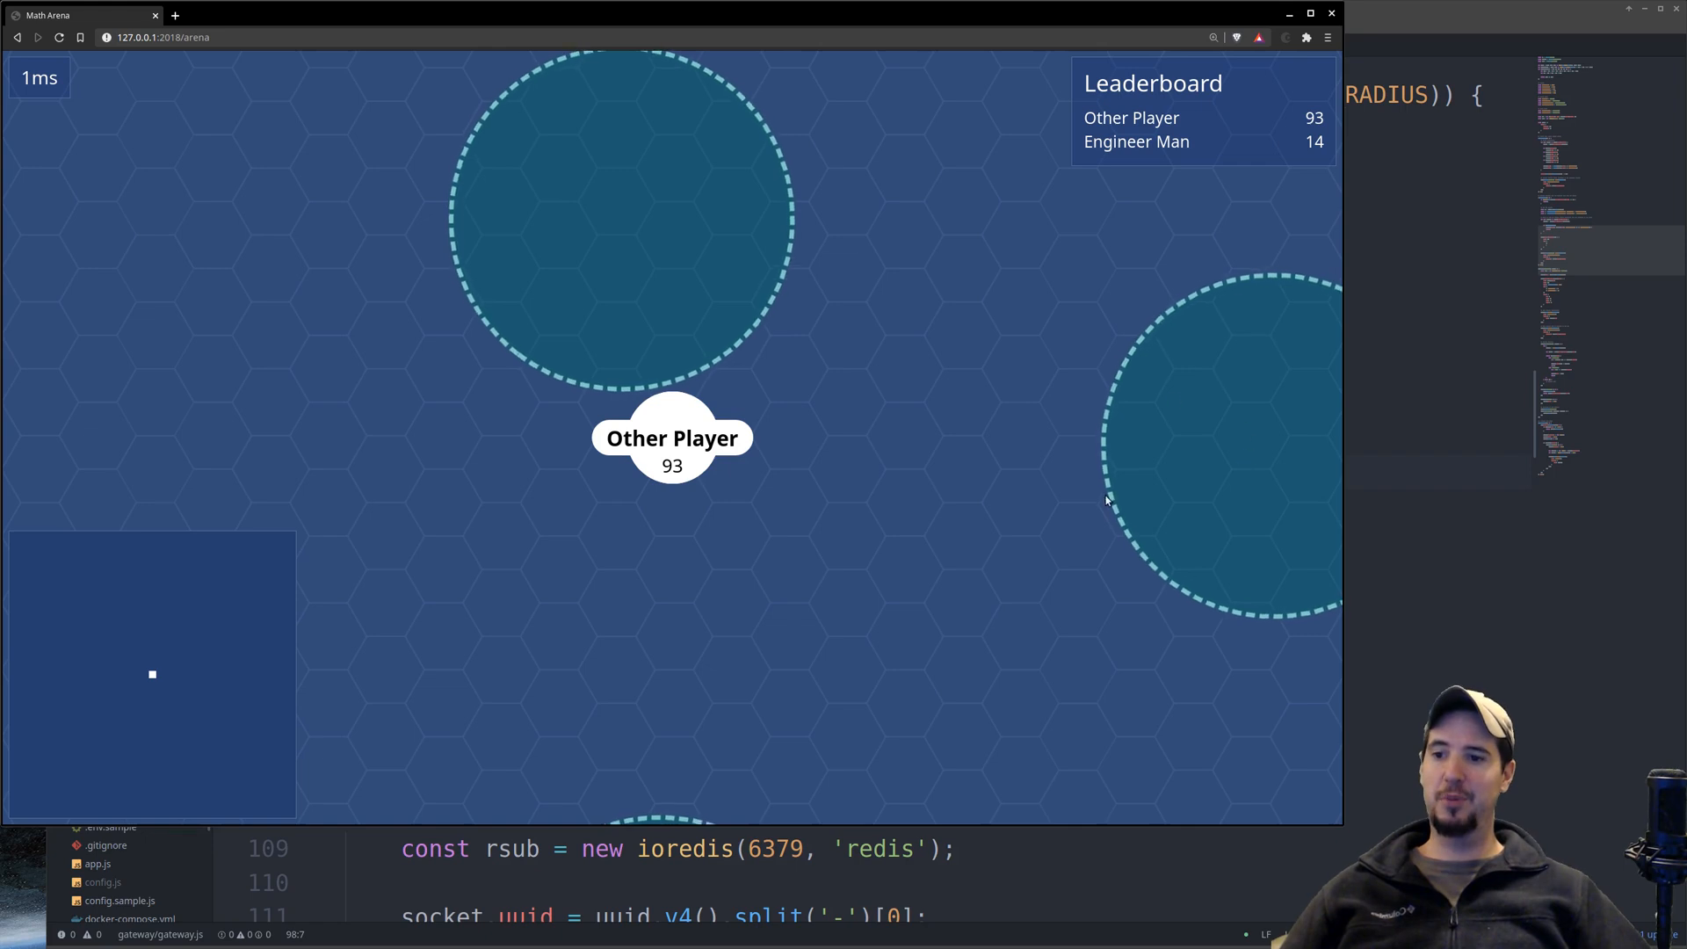
pyautogui.moveTo(263, 432)
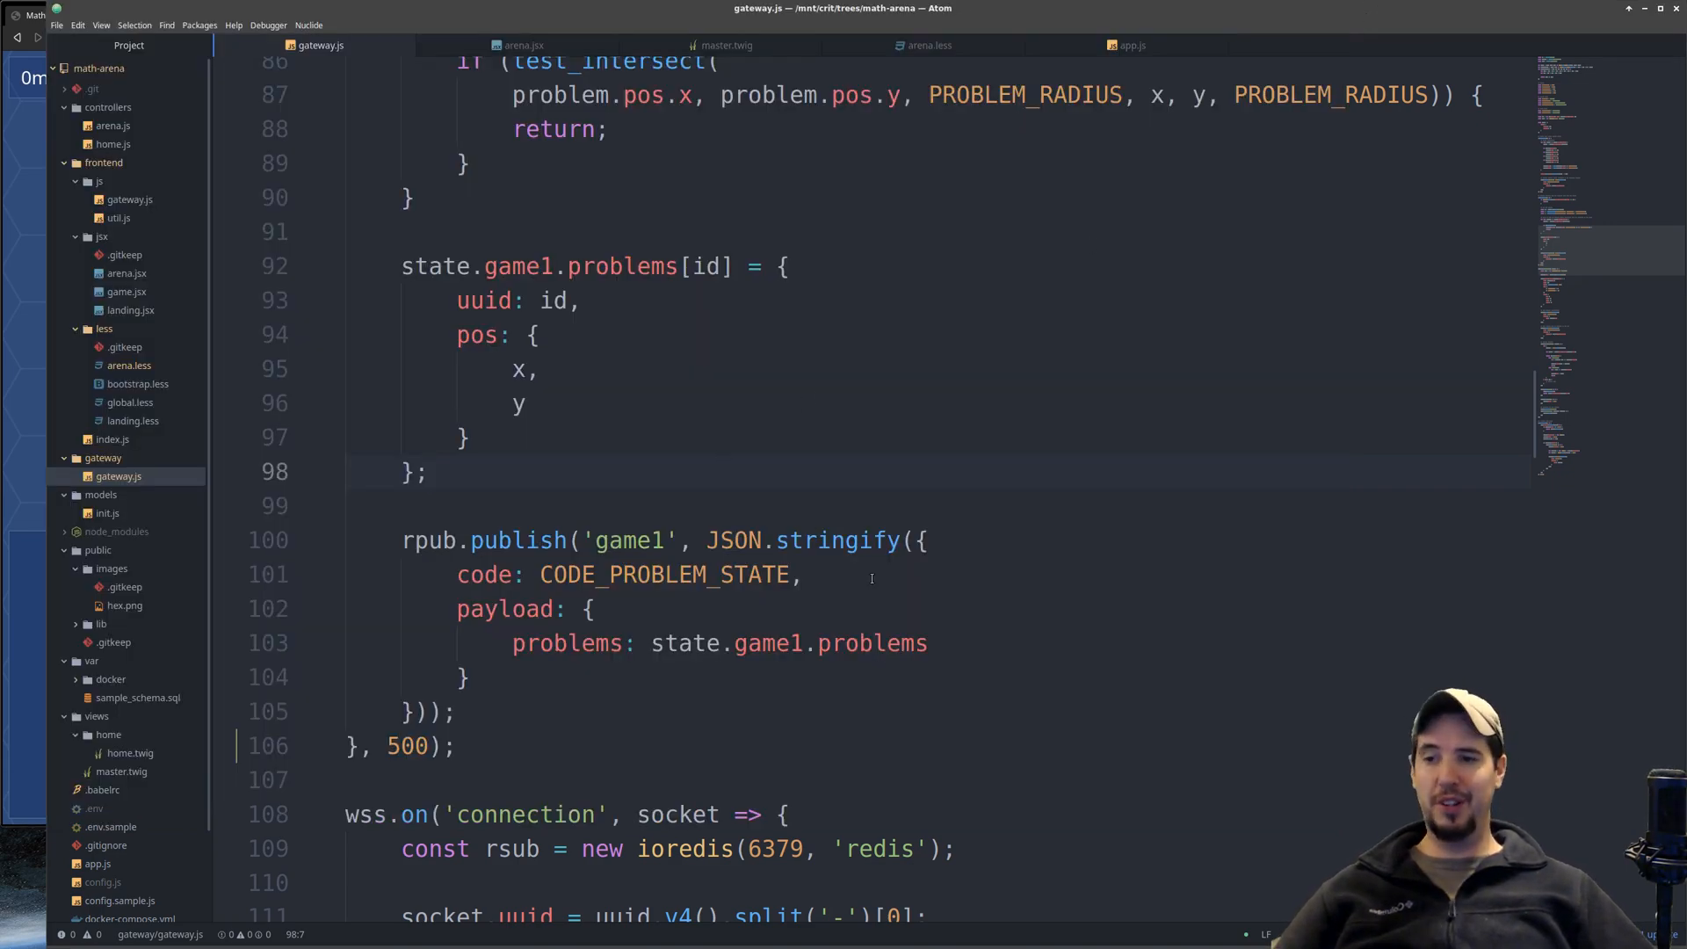
# Scroll gateway.js up to the test_intersect overlap-check loop
pyautogui.scroll(3)
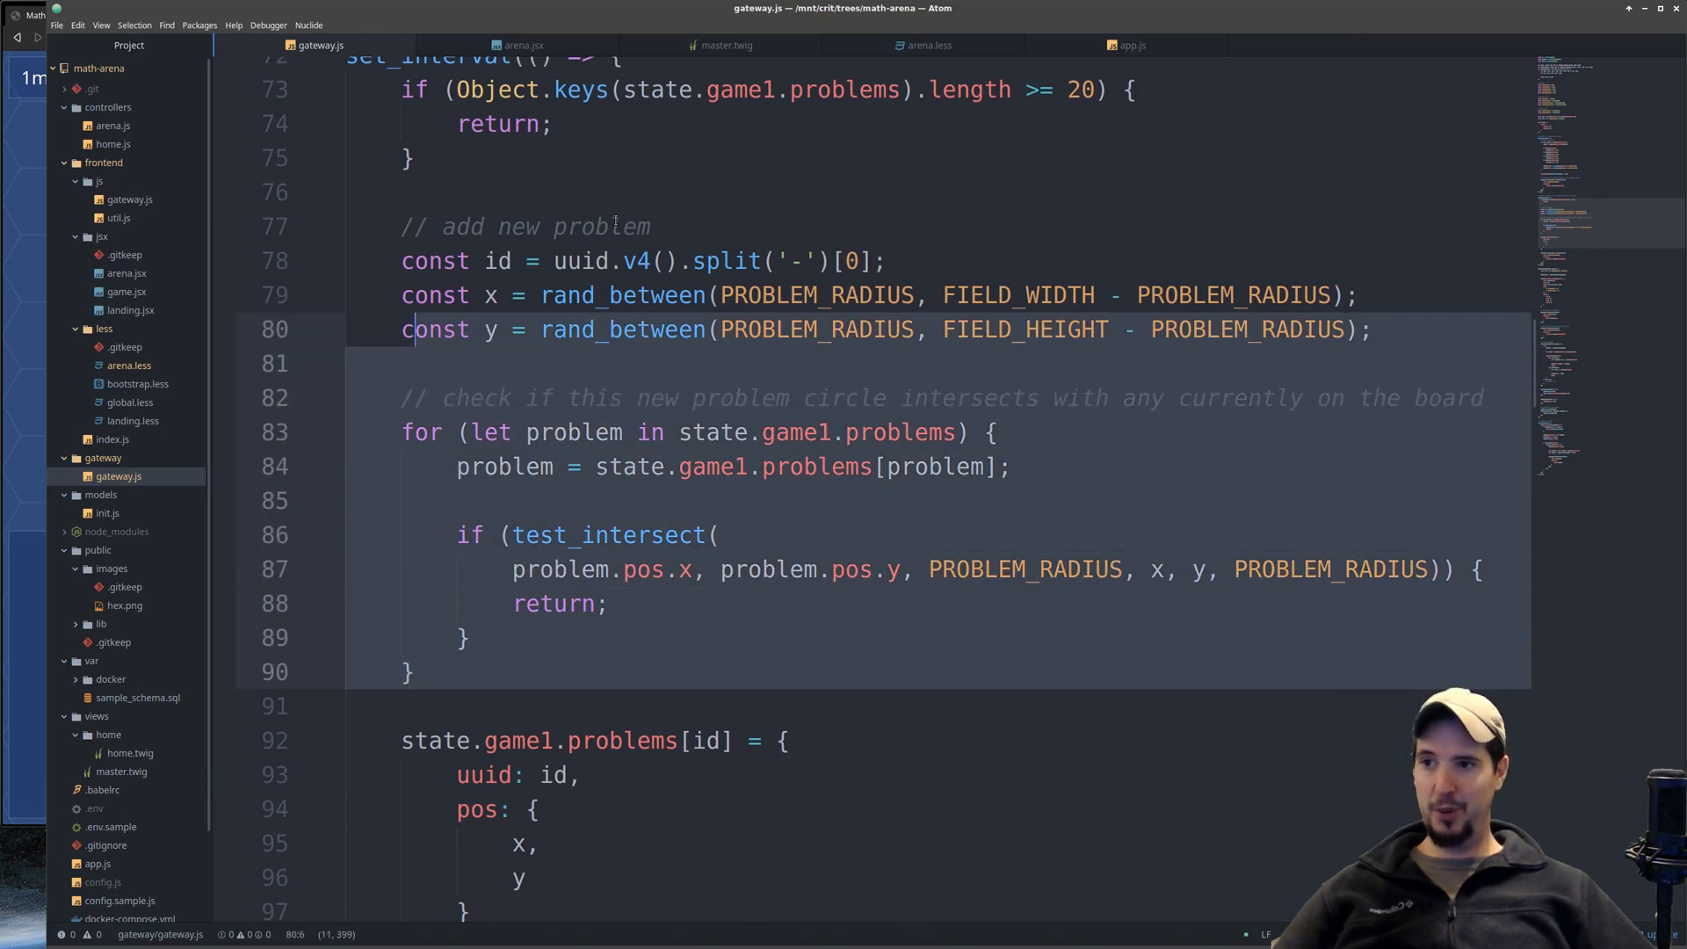